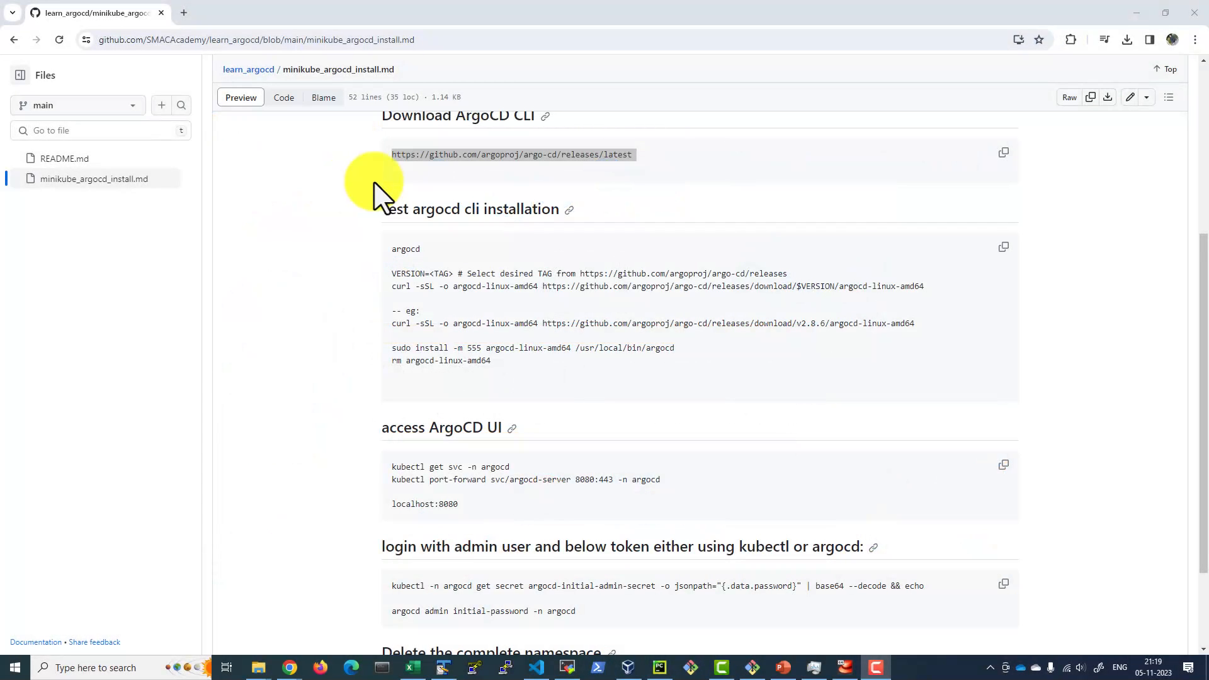
mouse_move(462, 181)
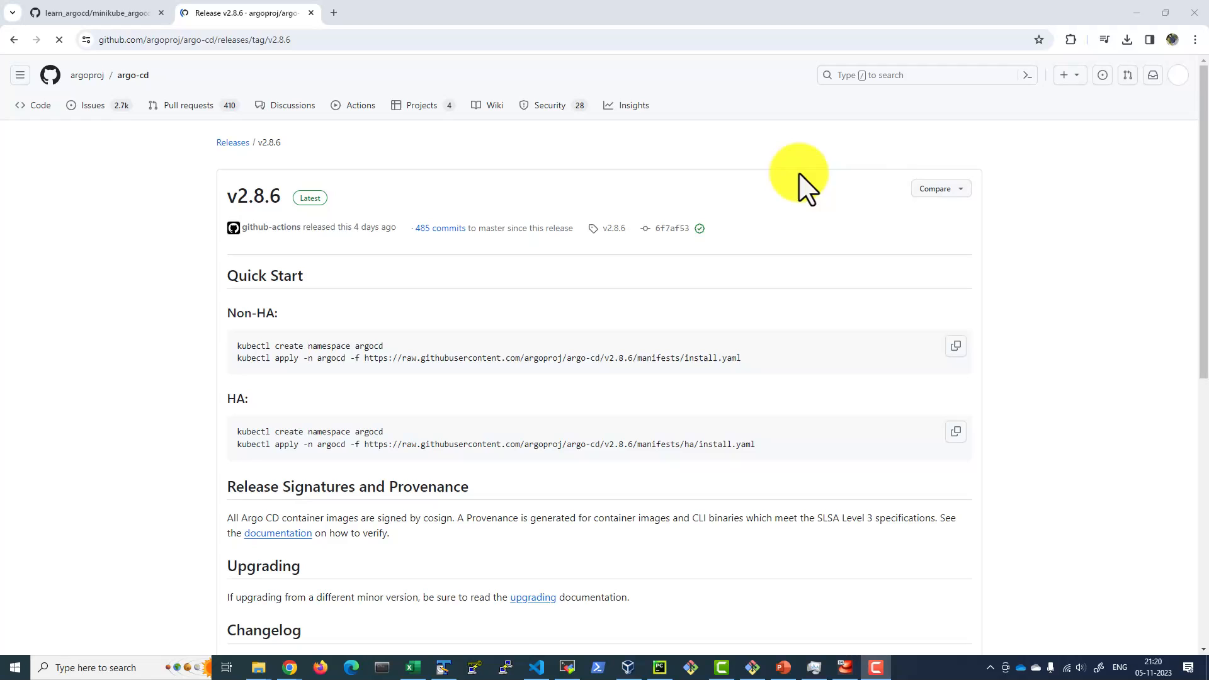
mouse_move(265, 340)
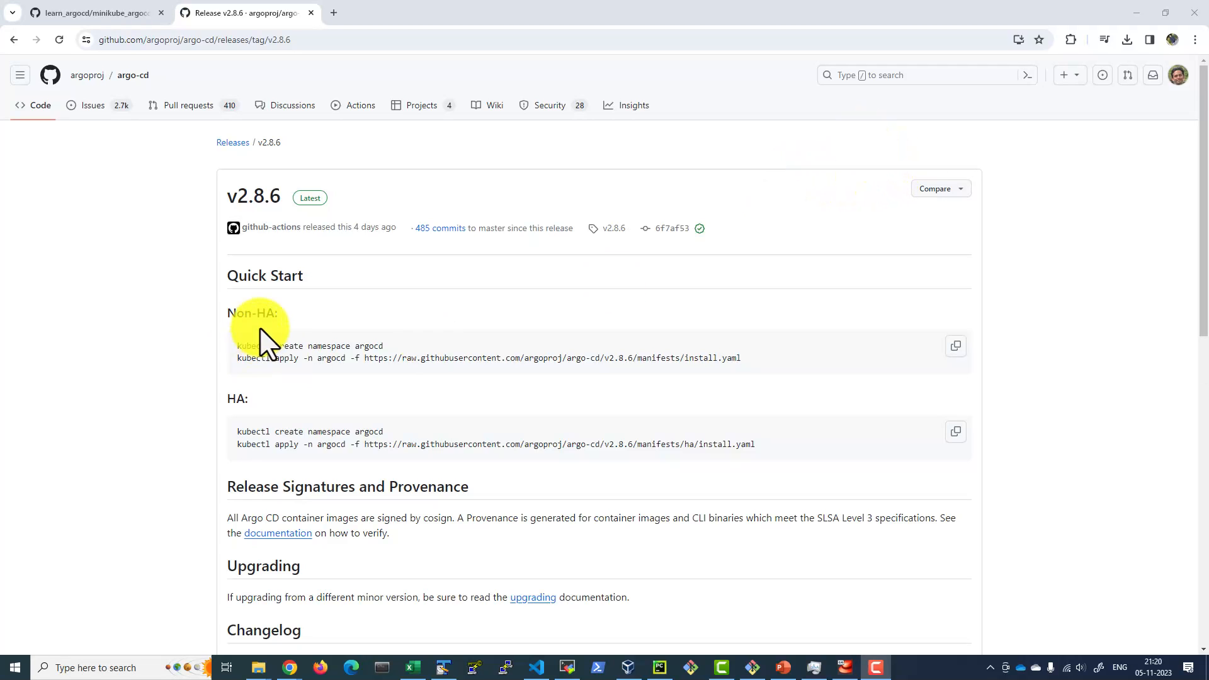
Scroll the v2.8.6 release page to the argocd-linux-amd64 asset and back up.
scroll("down", 3)
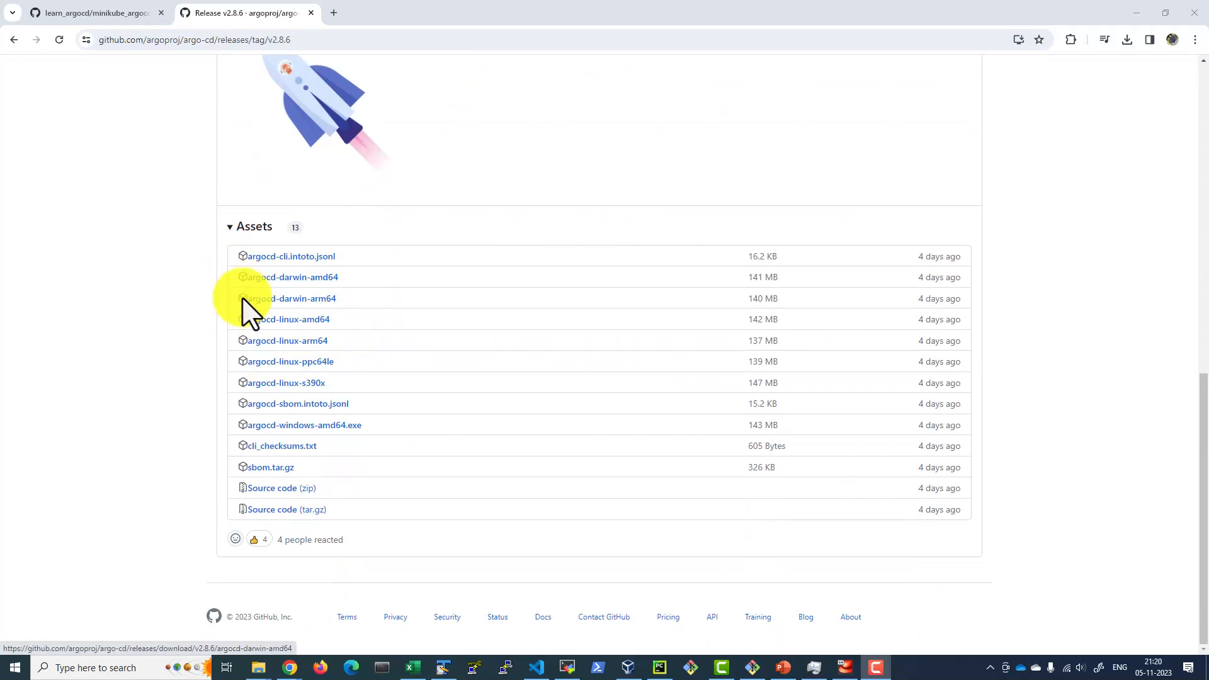
mouse_move(235, 405)
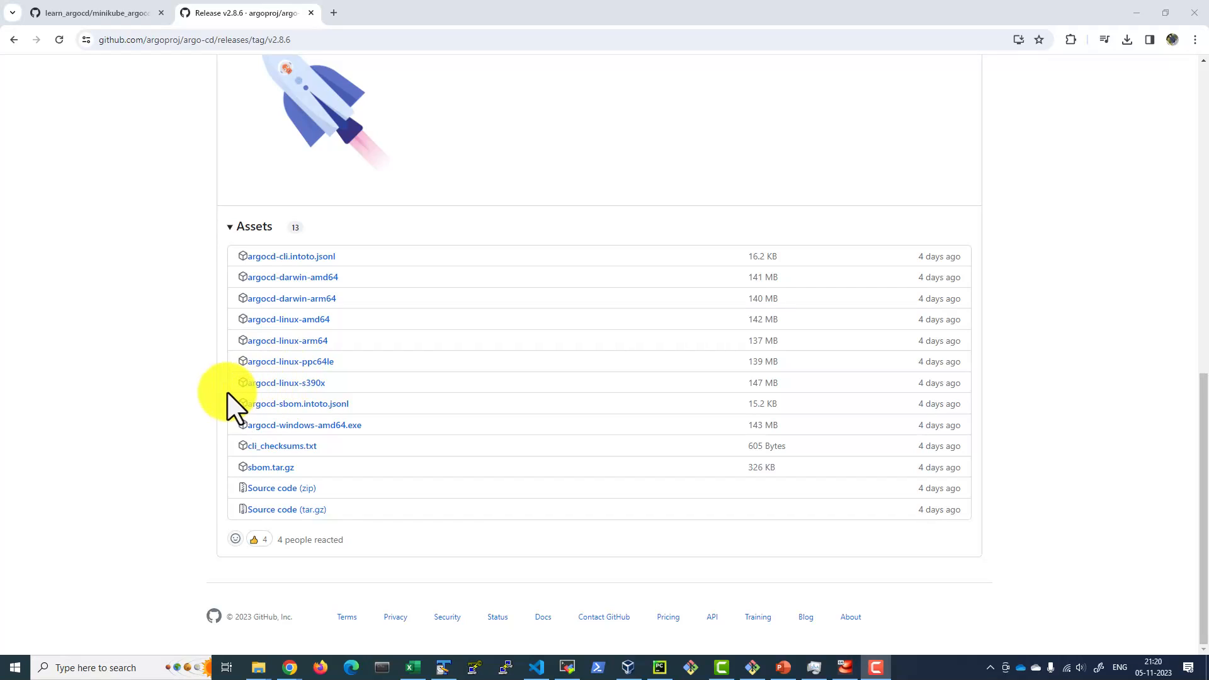
mouse_move(287, 319)
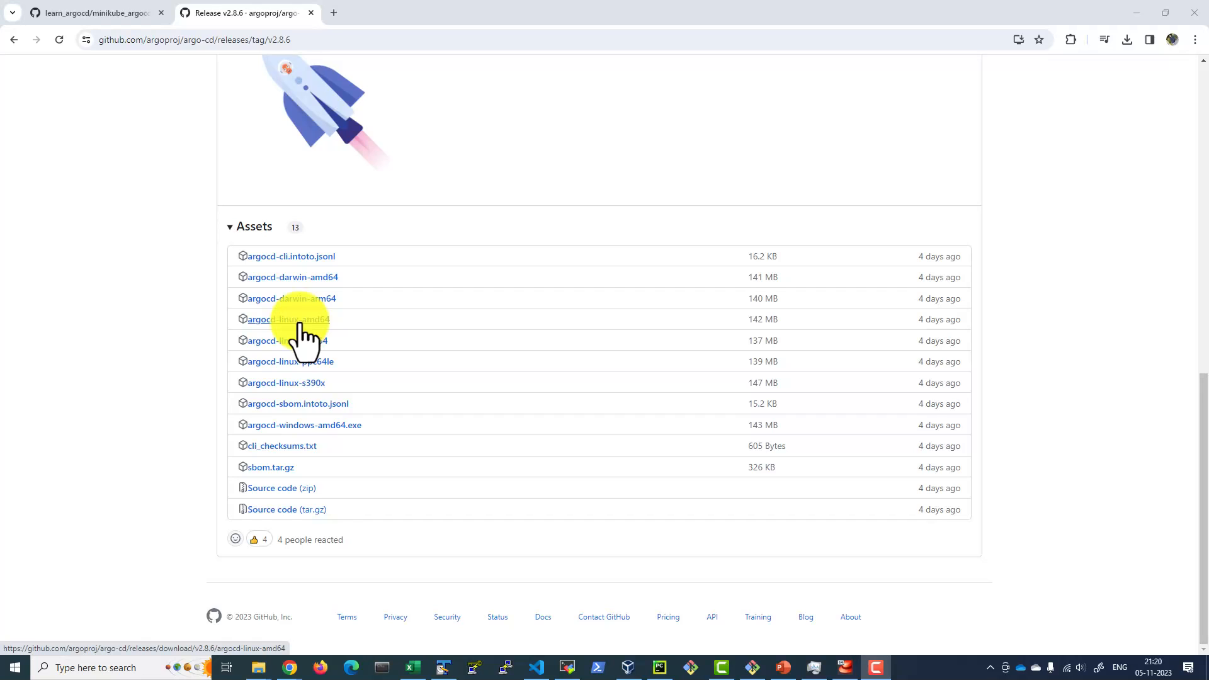
scroll("up", 3)
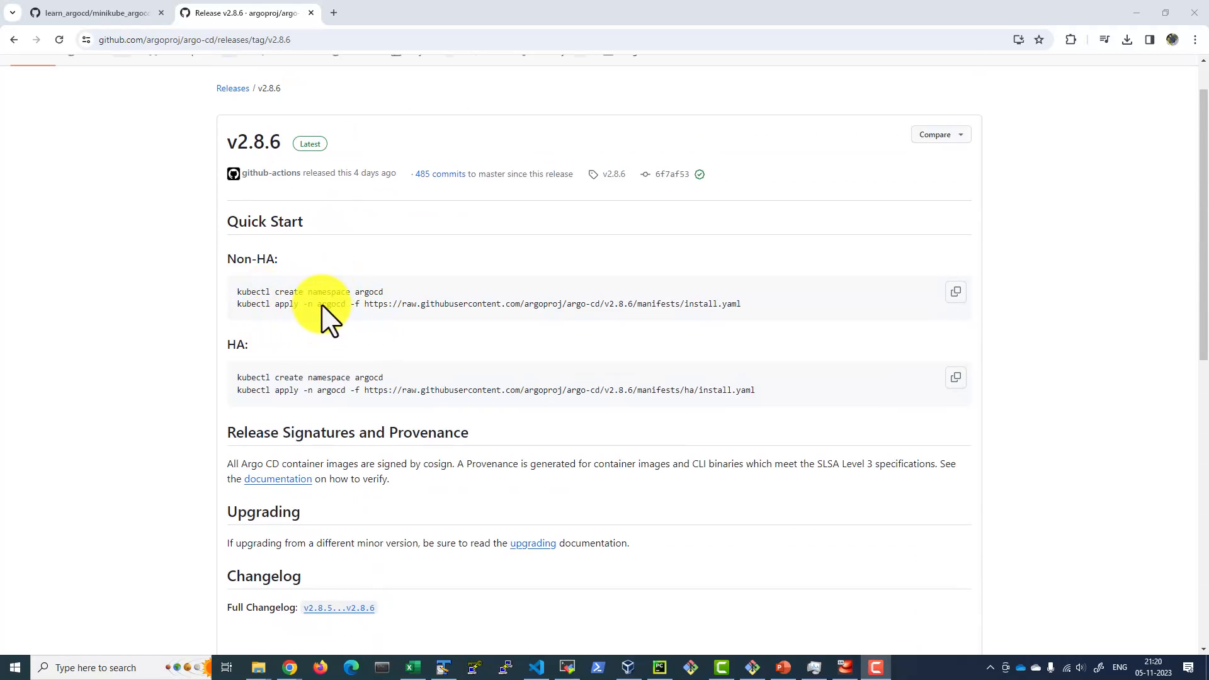
Select the example curl -sSL command for v2.8.6 in the install guide's CLI section.
left_click(92, 13)
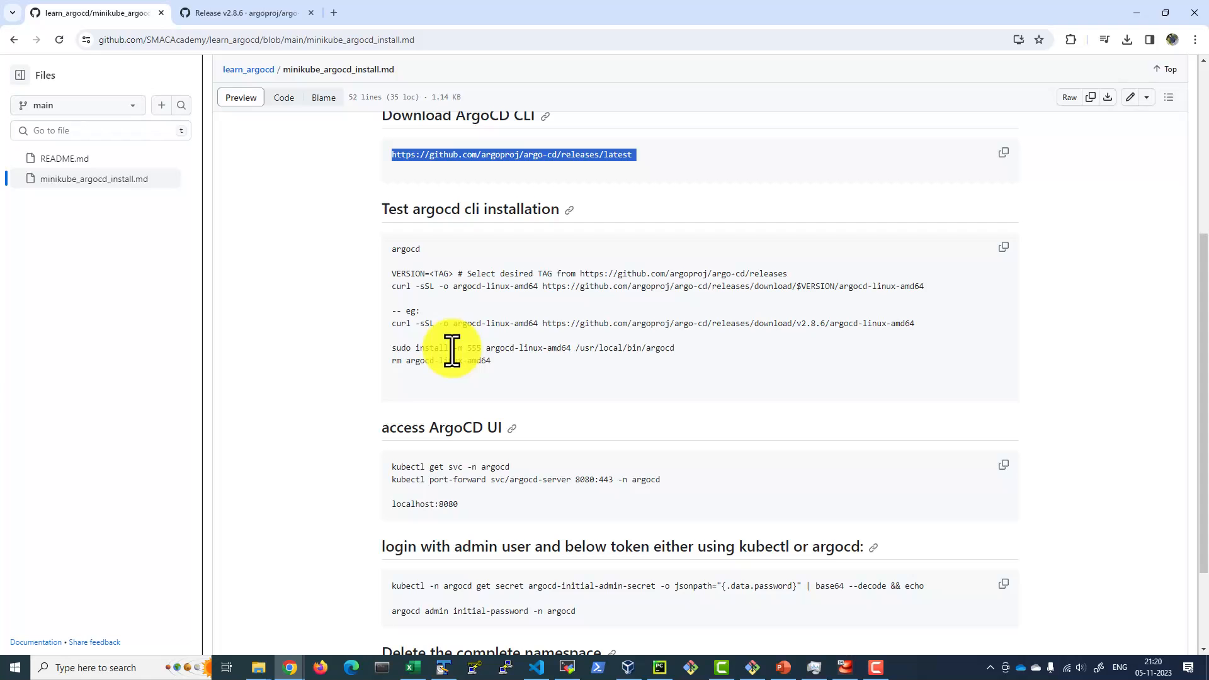
mouse_move(216, 216)
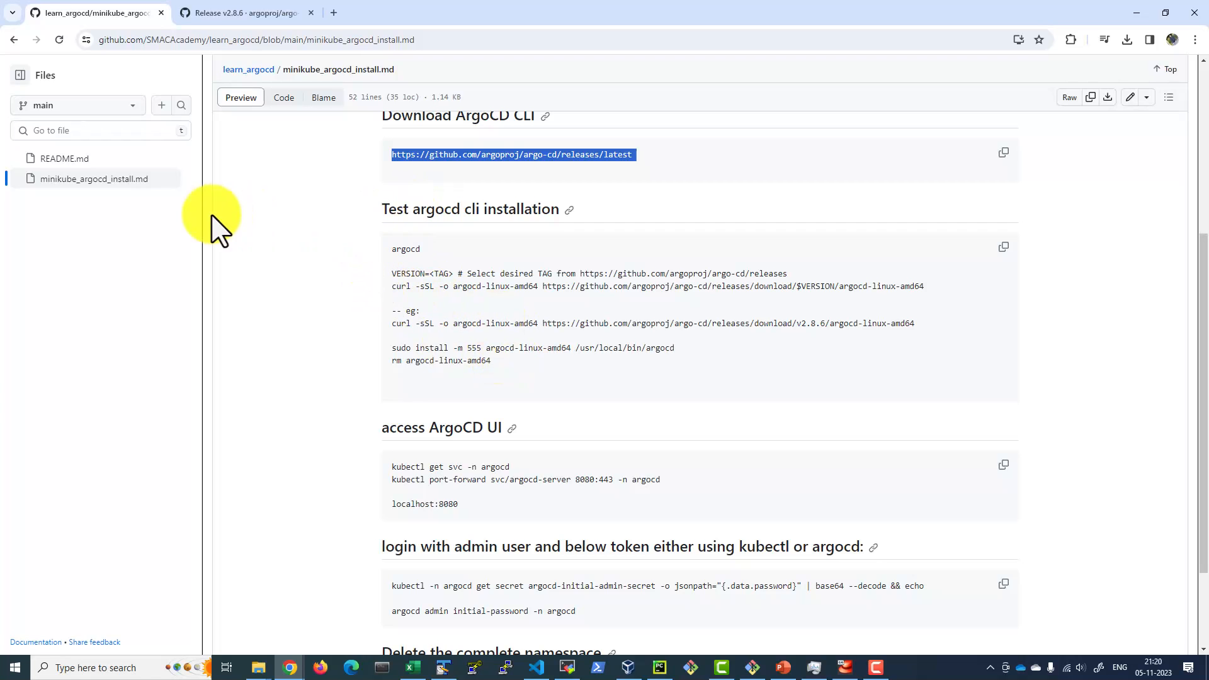
mouse_move(478, 508)
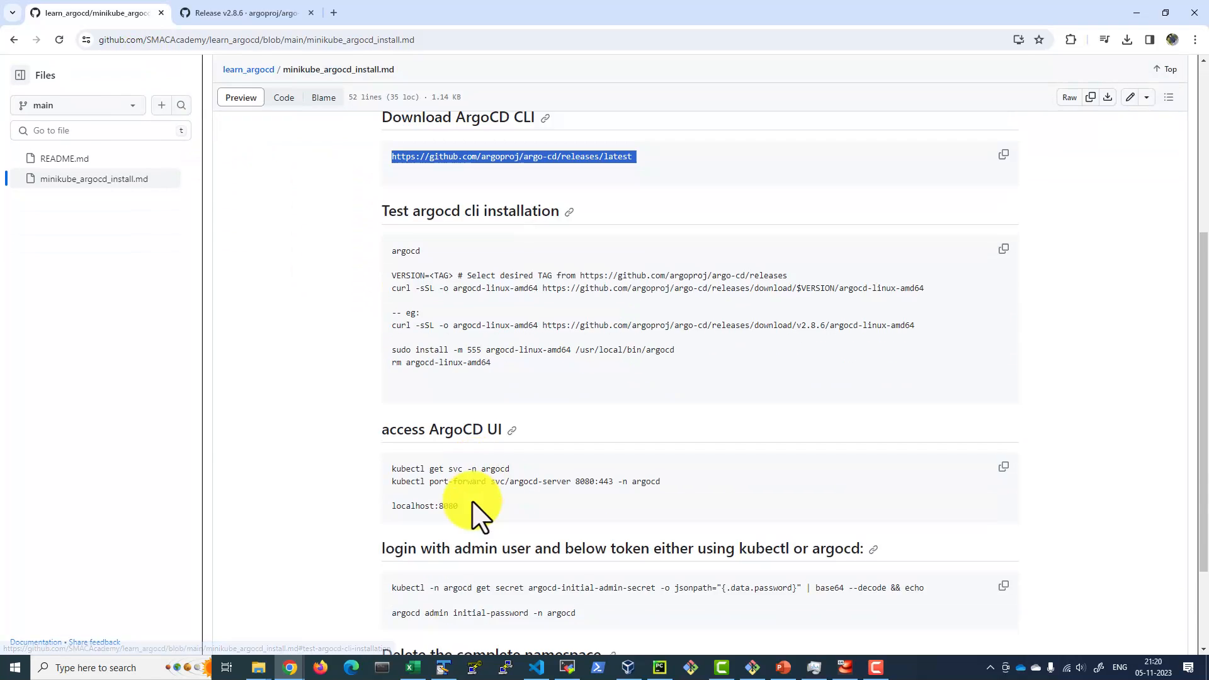
scroll("down", 3)
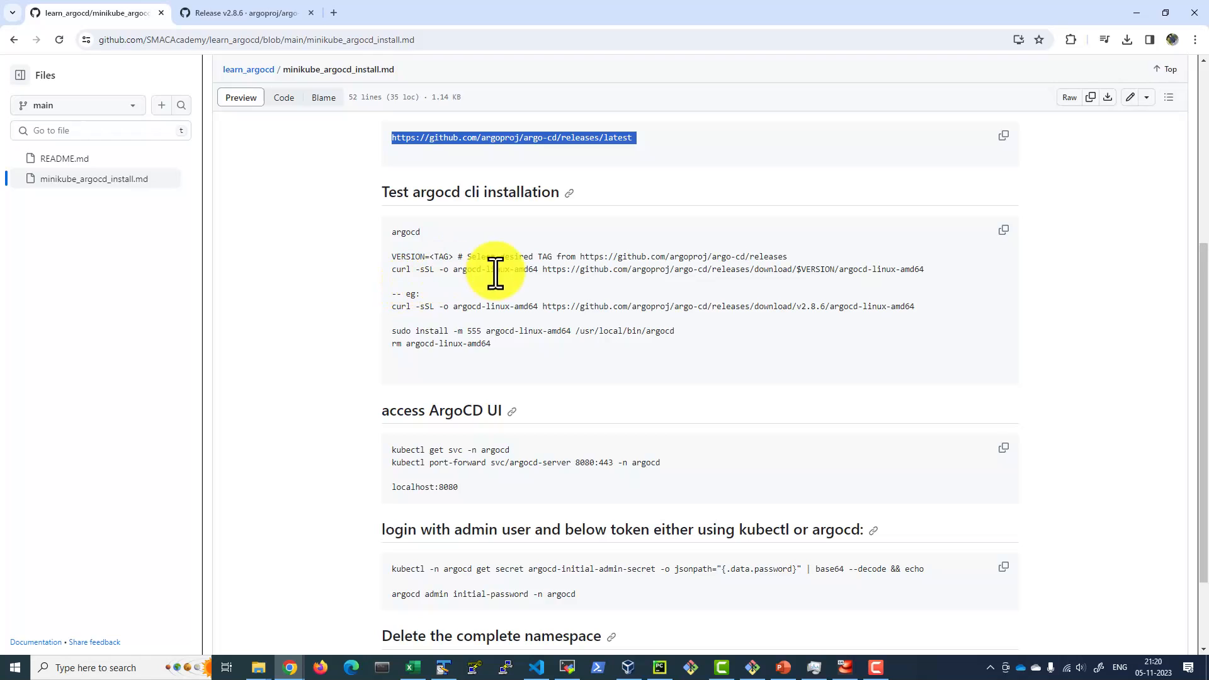
mouse_move(656, 311)
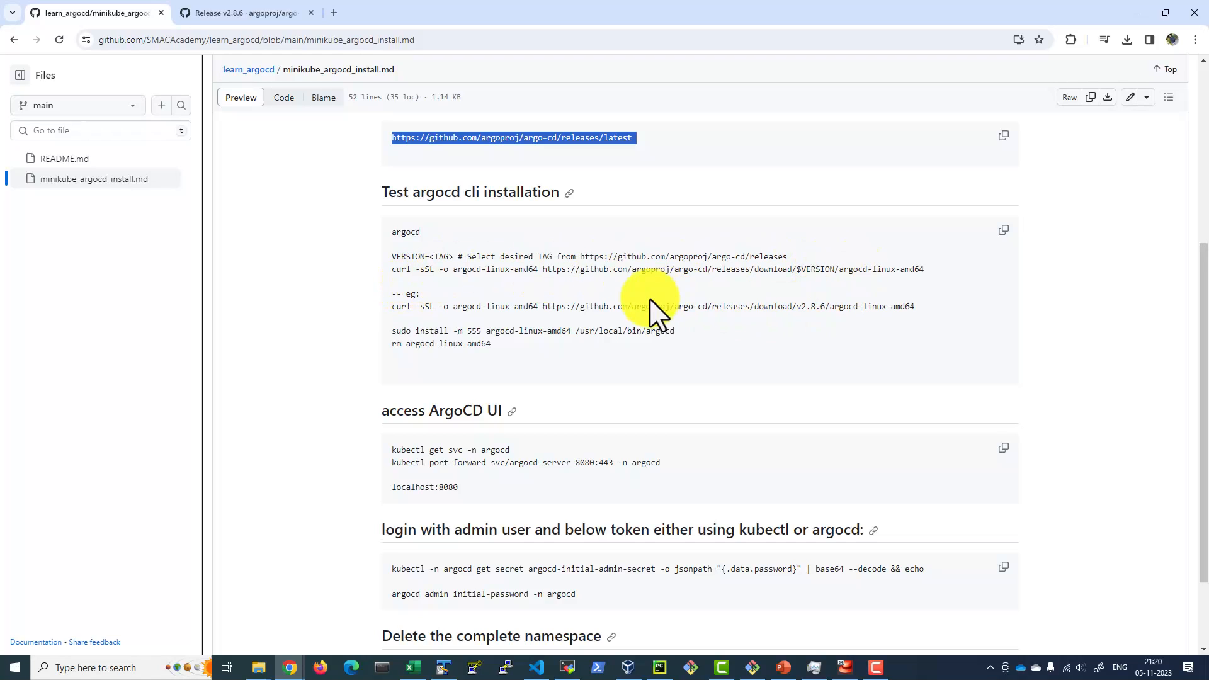
mouse_move(408, 320)
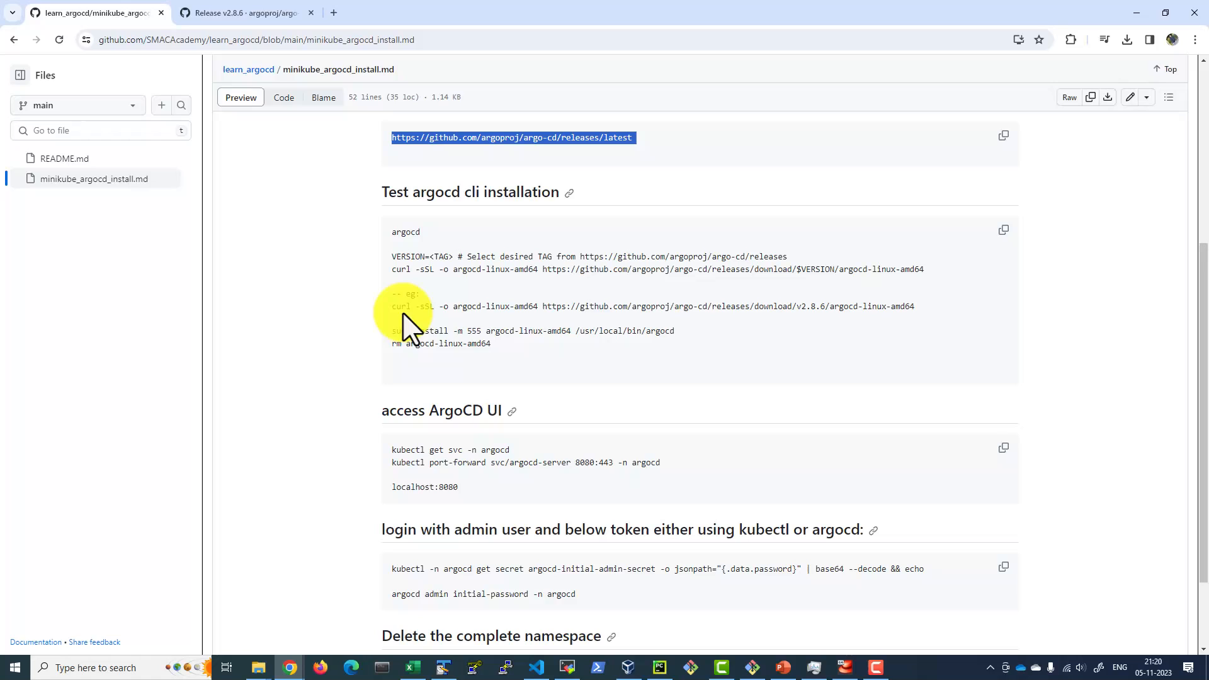
mouse_move(412, 298)
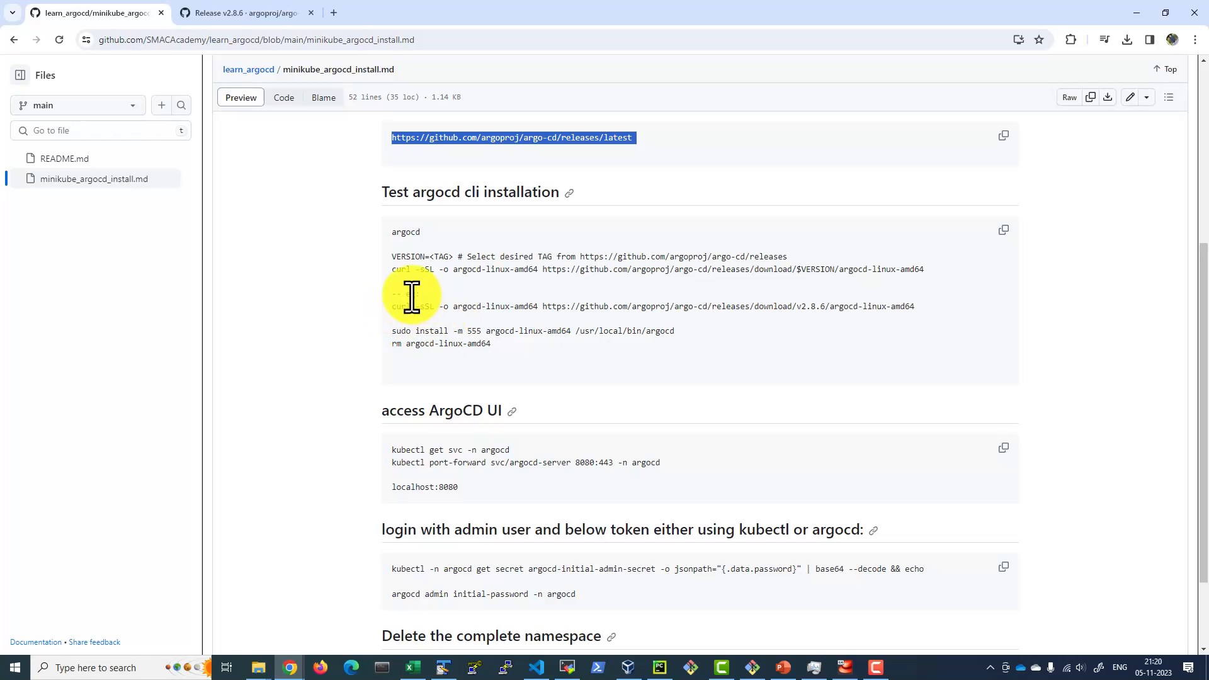
mouse_move(470, 332)
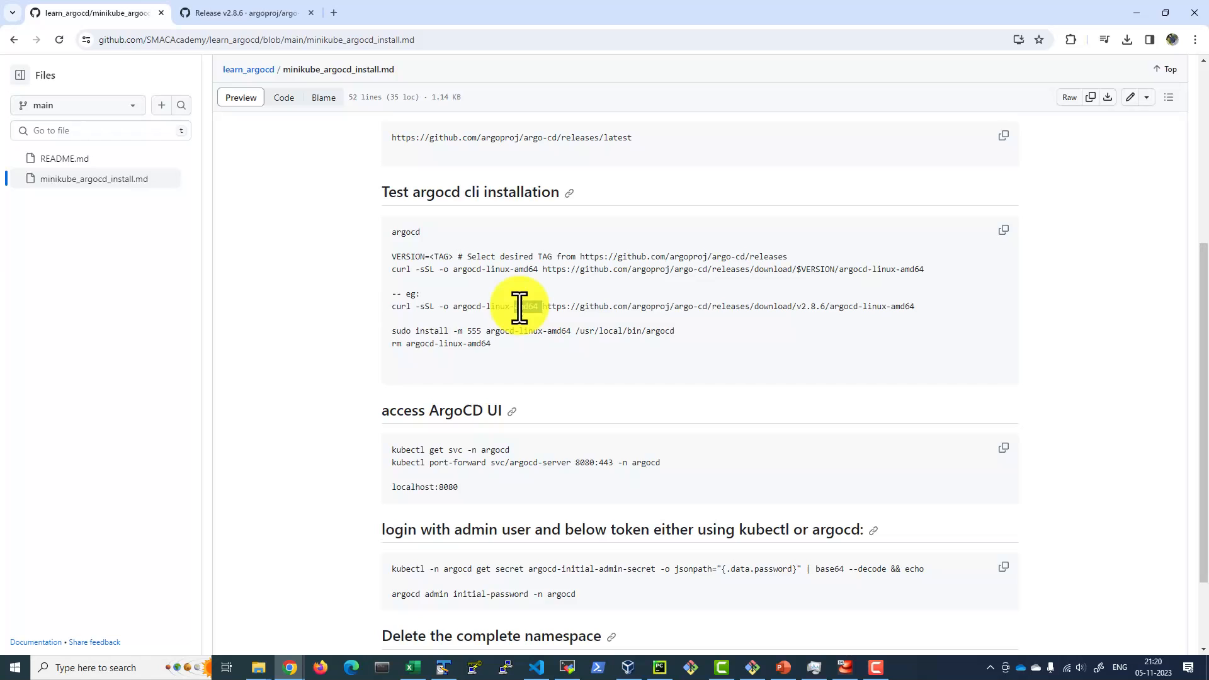
triple_click(516, 306)
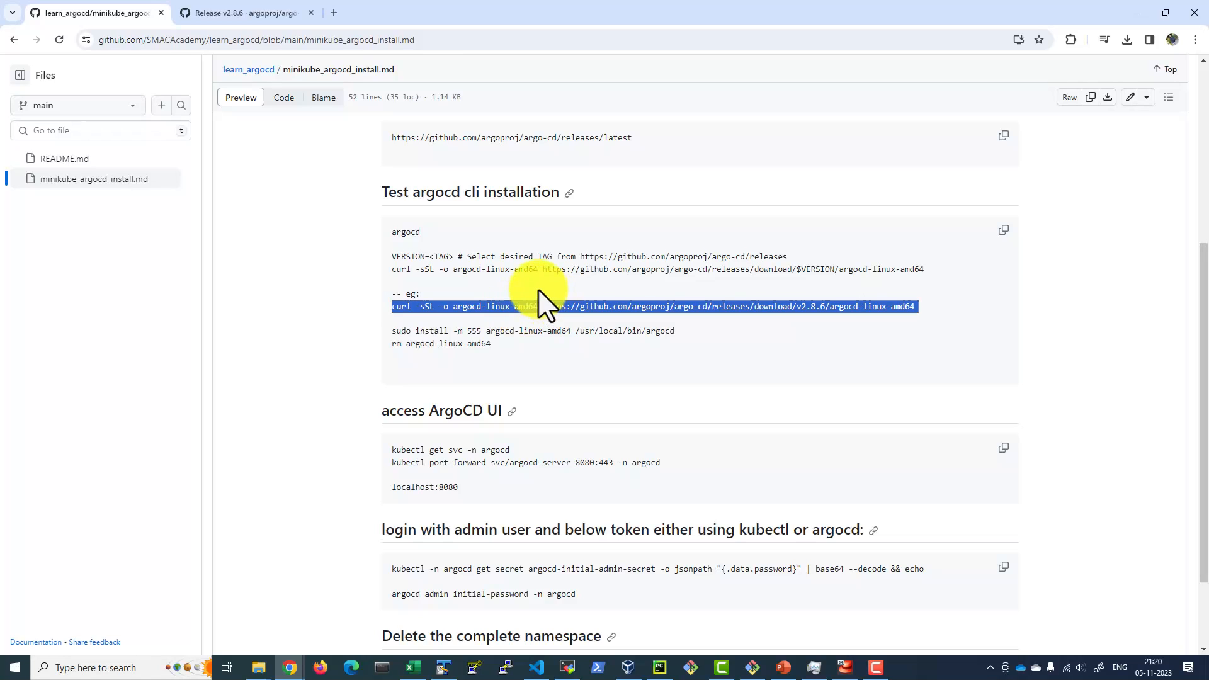
Bring up the VirtualBox VM, unlock its screen and show its open windows.
left_click(845, 667)
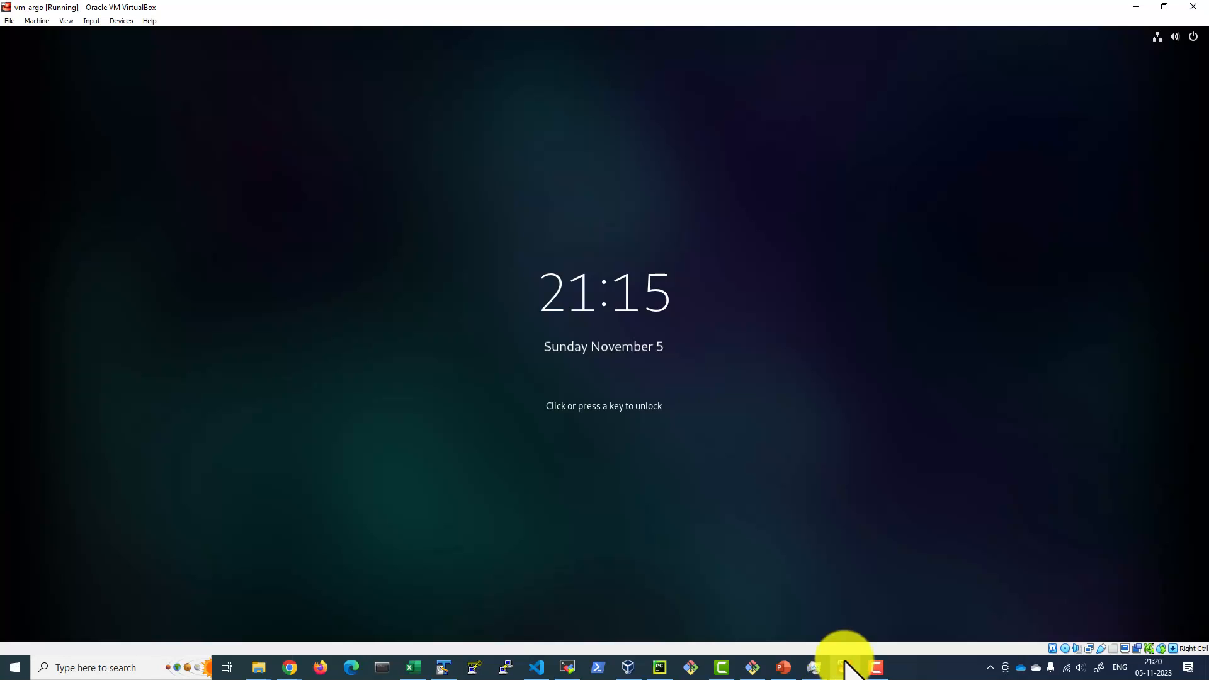
left_click(604, 406)
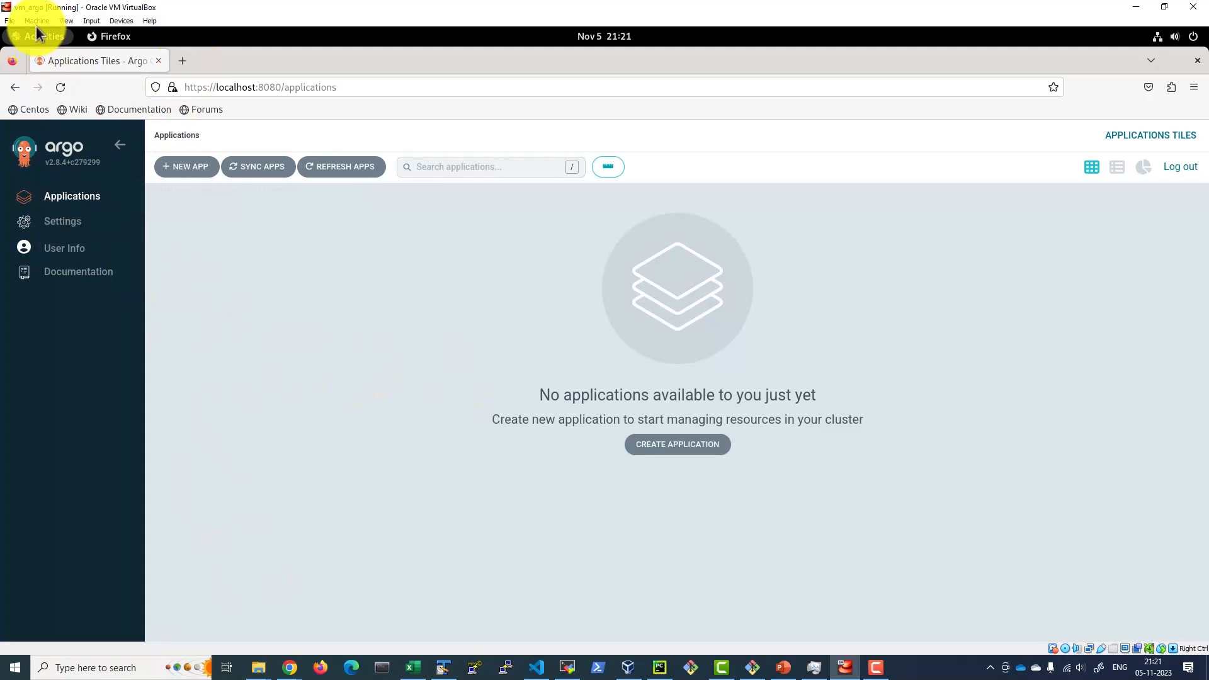
left_click(37, 37)
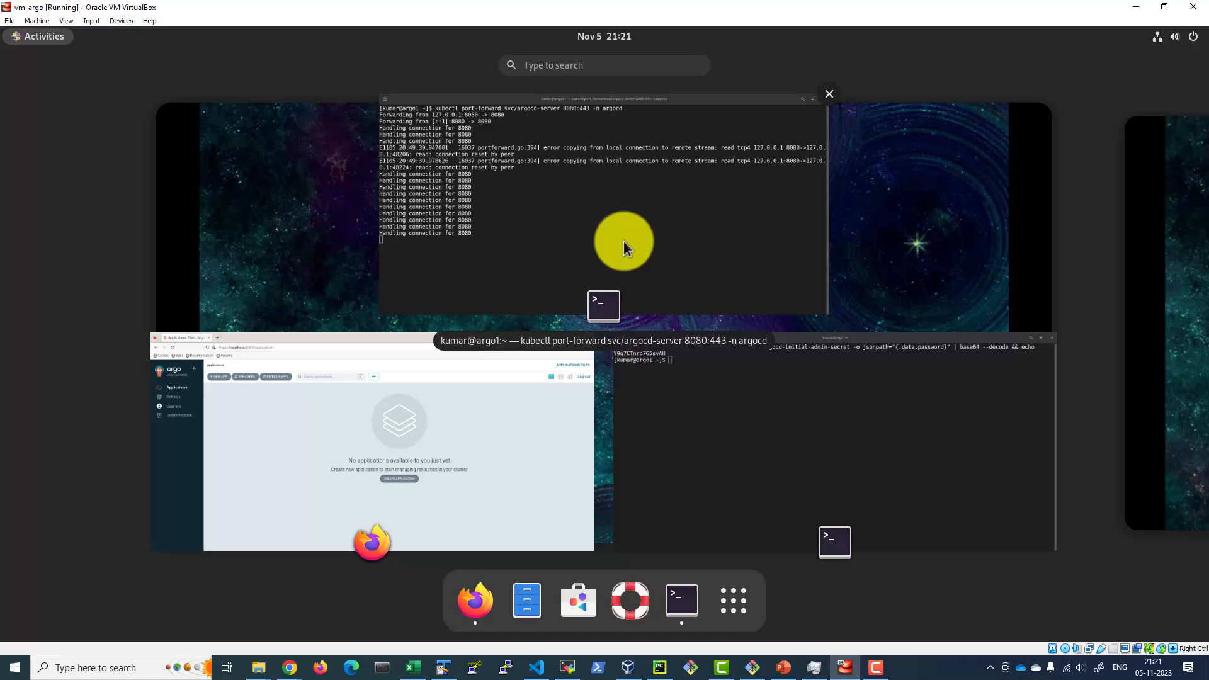
Paste the curl -sSL -o argocd-linux-amd64 command into the terminal and run it.
right_click(277, 320)
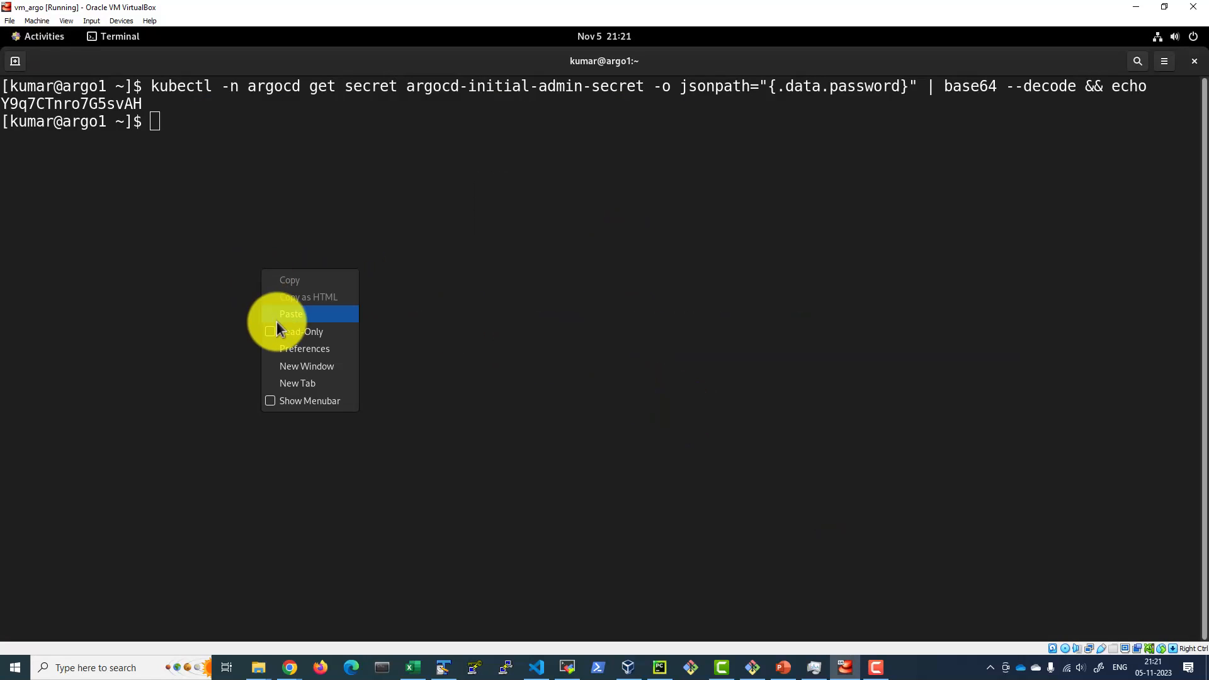
left_click(292, 314)
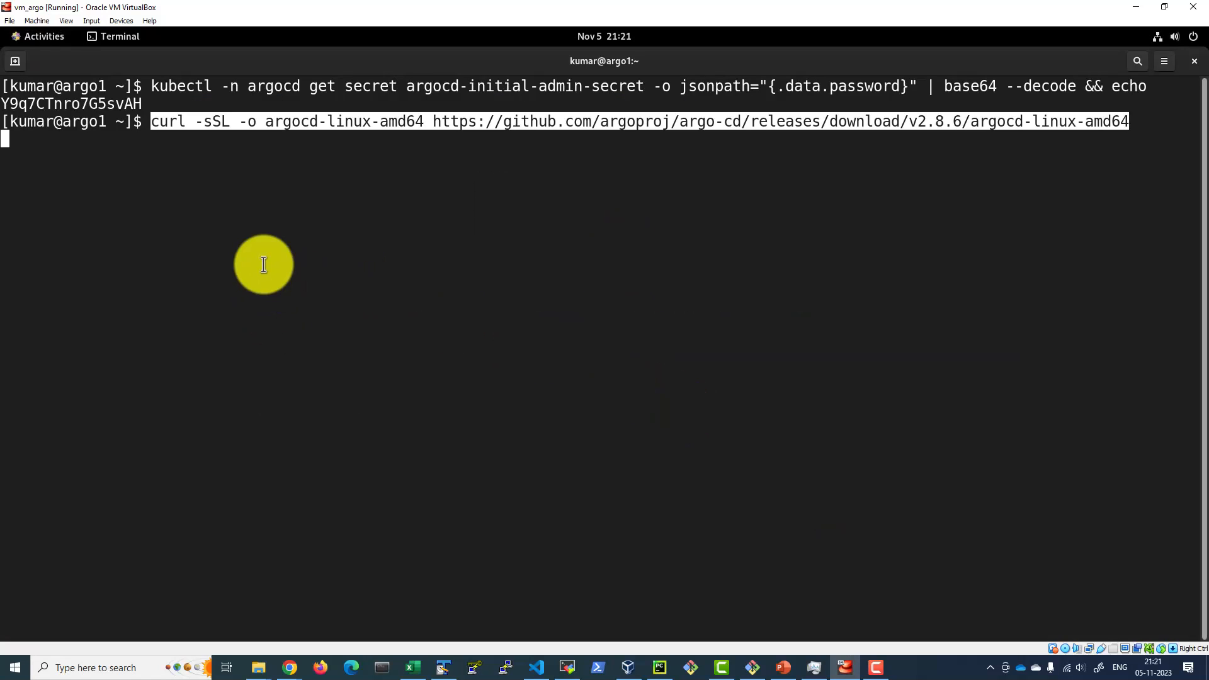
key("Return")
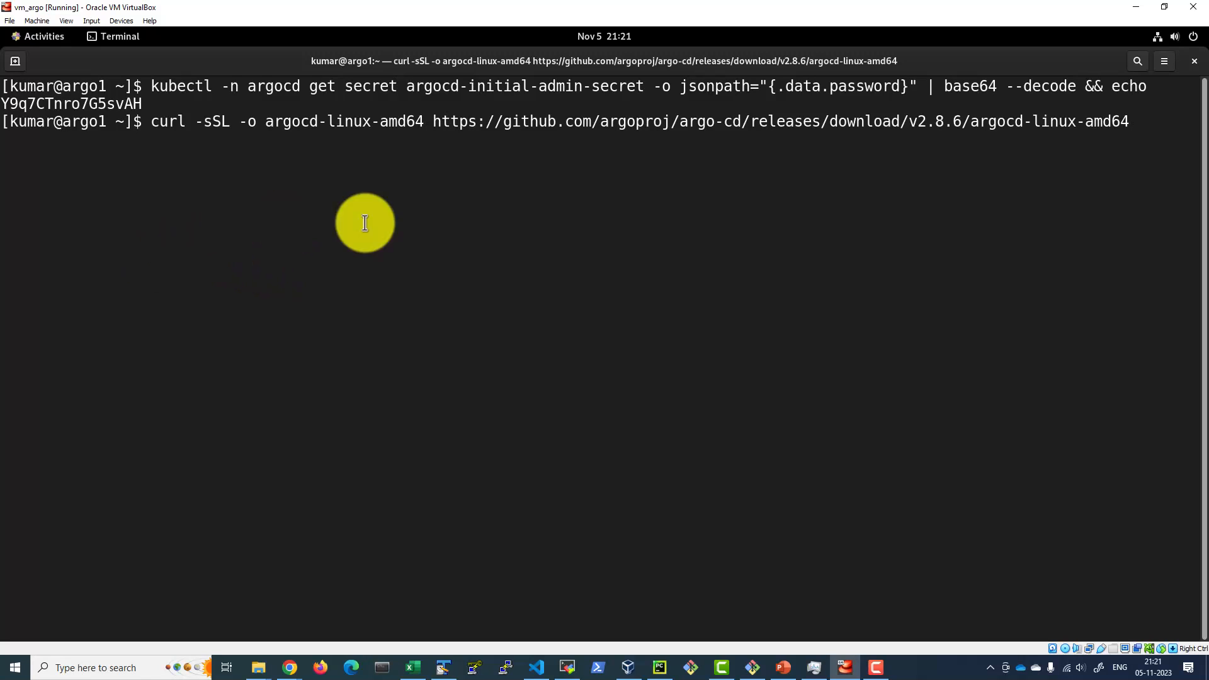
key("Return")
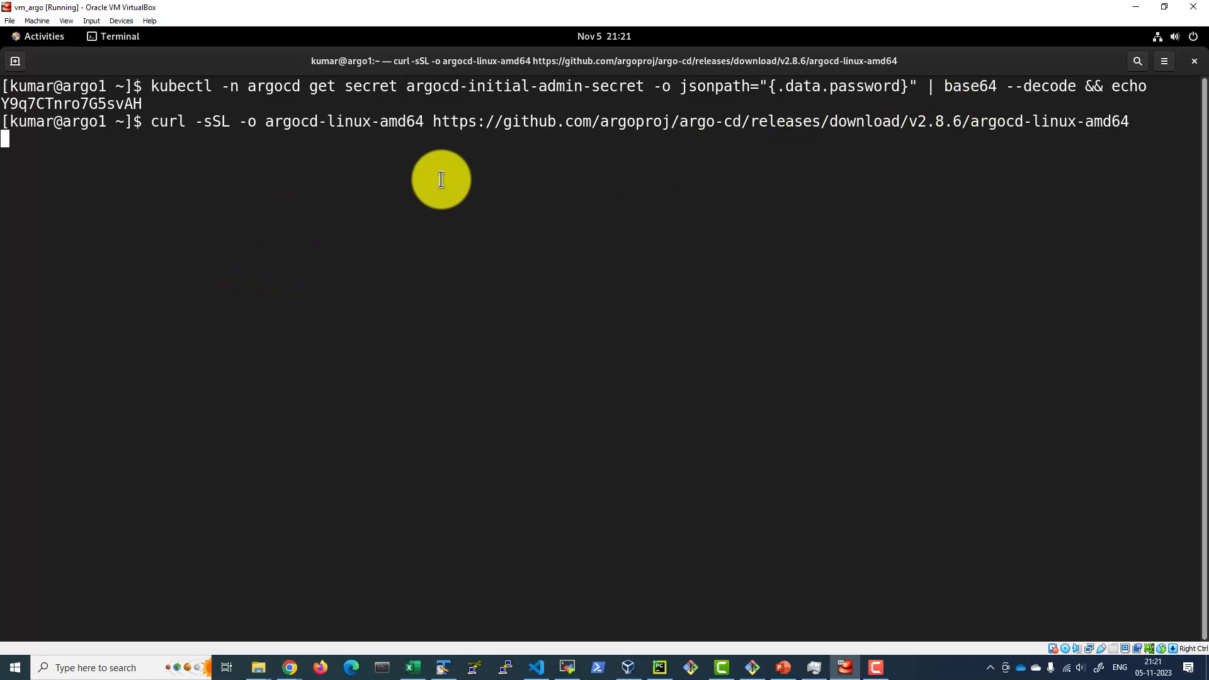
mouse_move(243, 130)
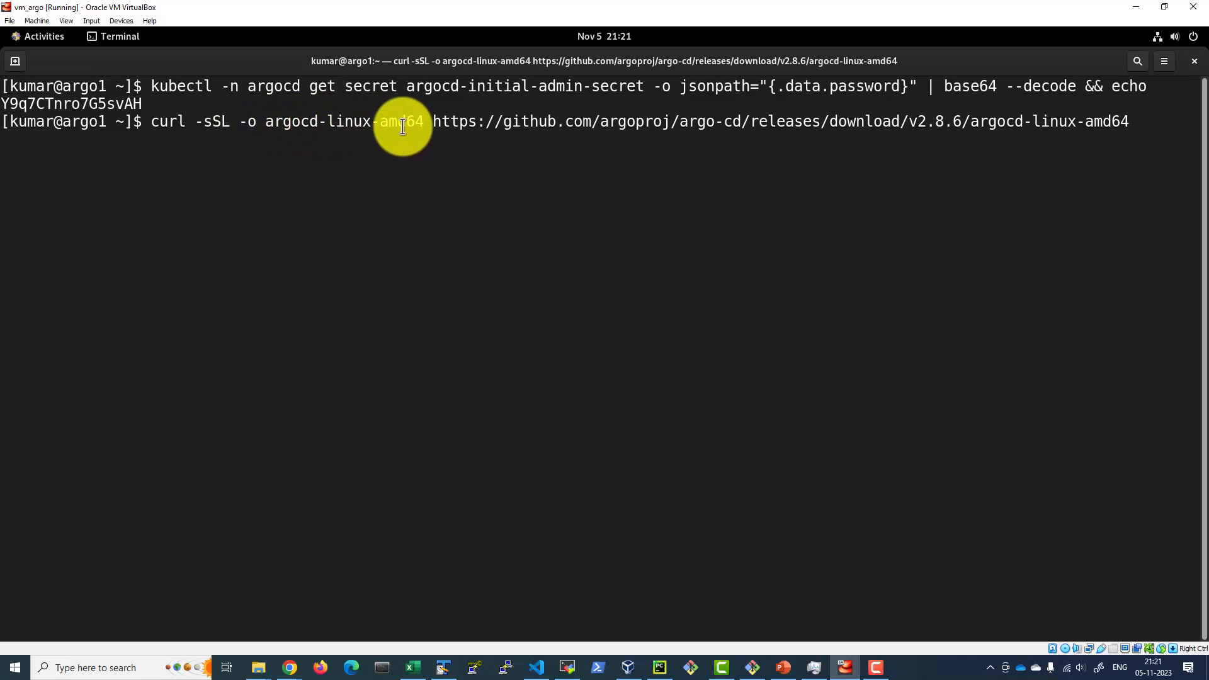
key("Return")
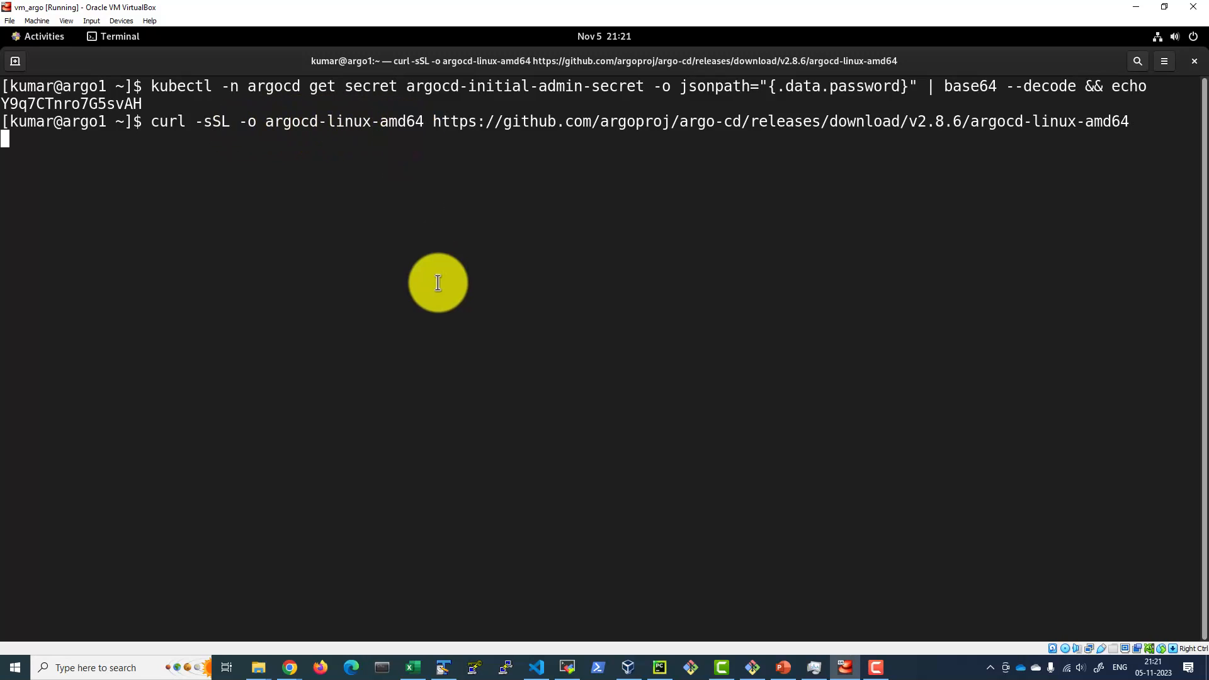
mouse_move(1147, 251)
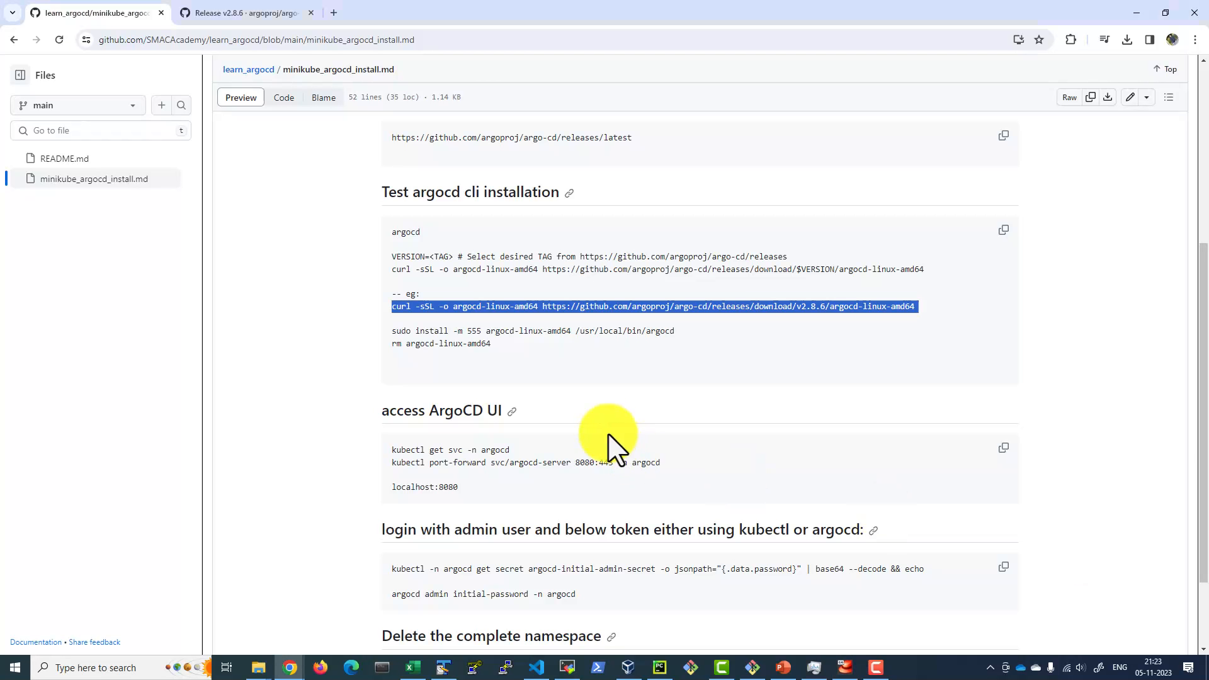
mouse_move(399, 327)
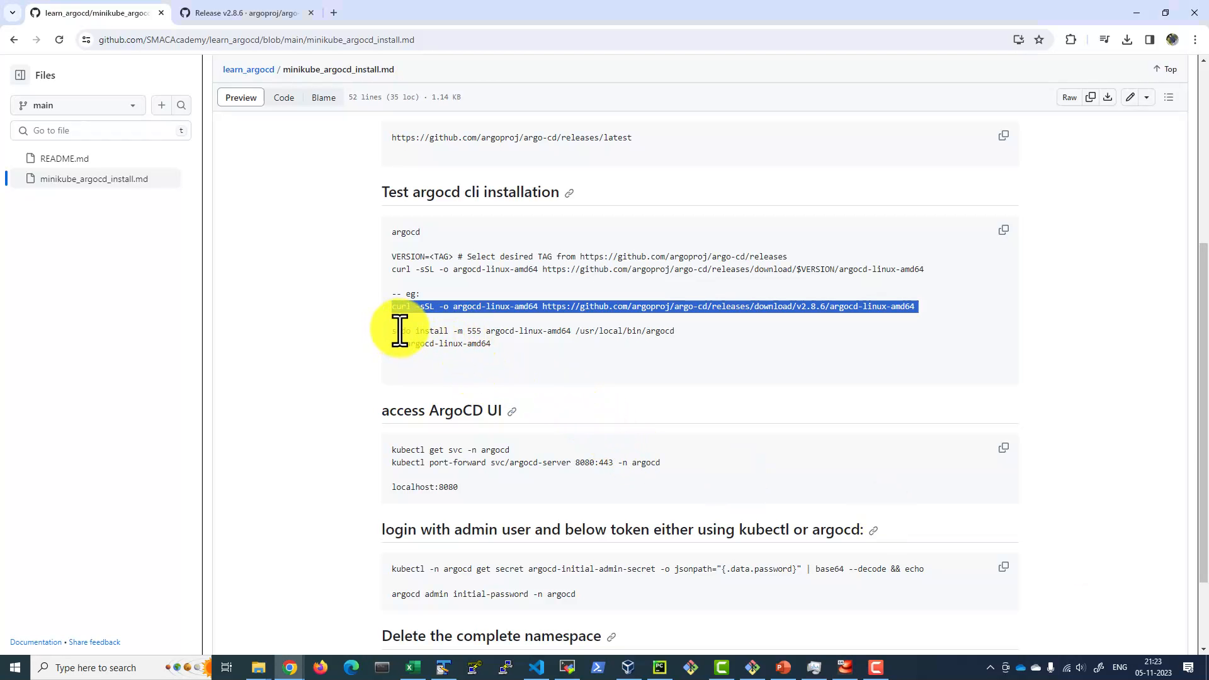
mouse_move(570, 334)
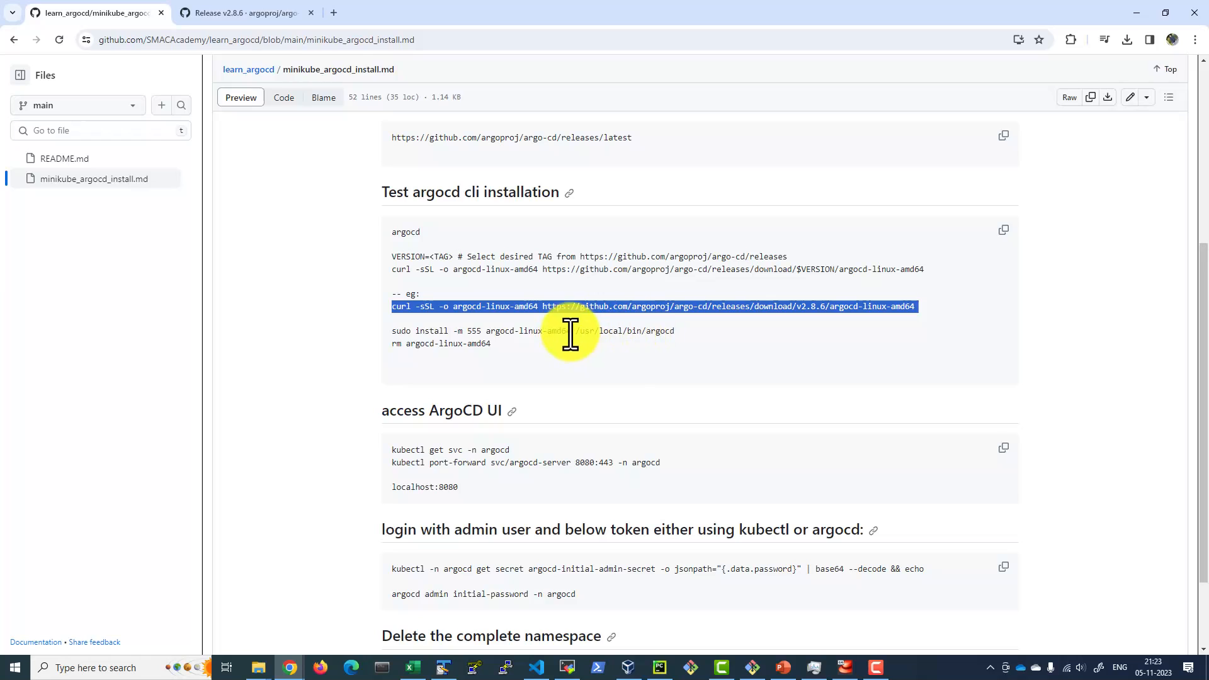
mouse_move(626, 333)
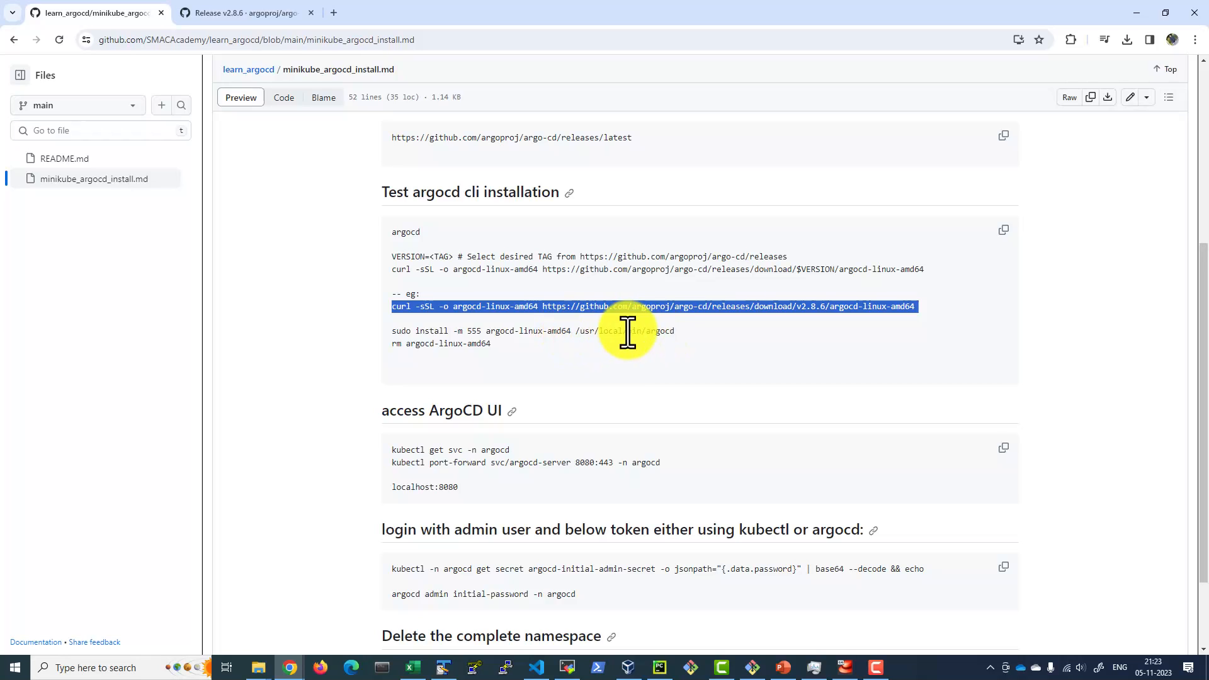
Select and copy the sudo install -m 555 argocd-linux-amd64 /usr/local/bin/argocd command.
left_click(628, 330)
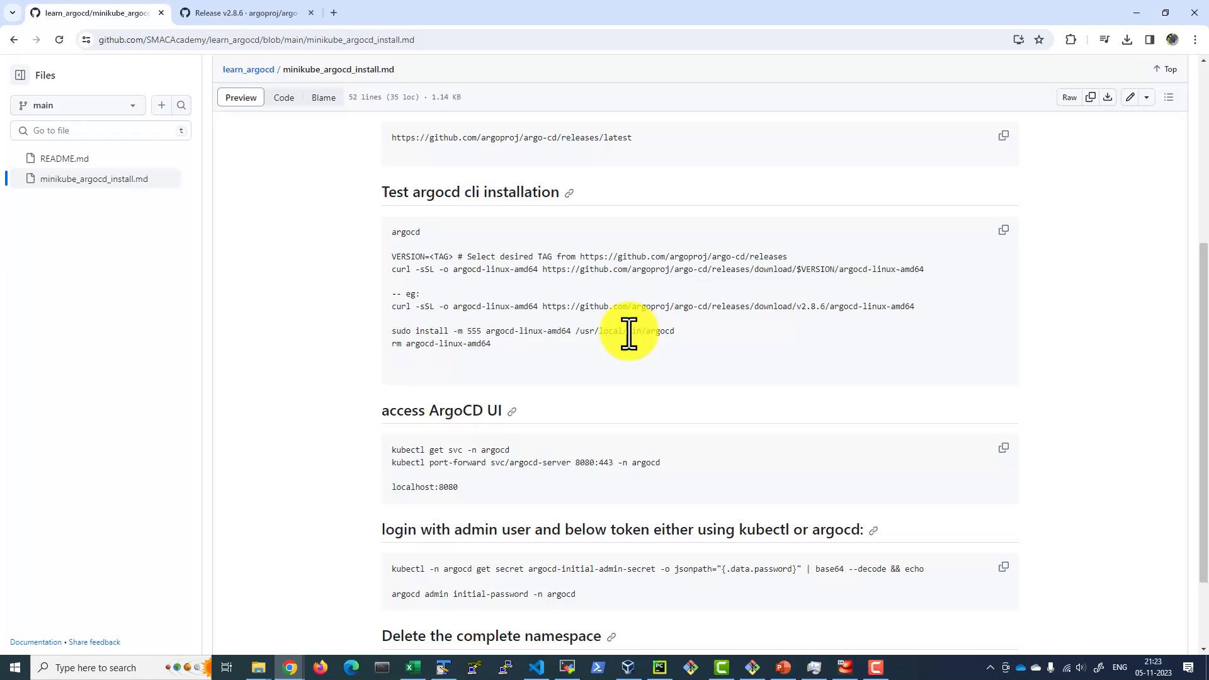
right_click(627, 330)
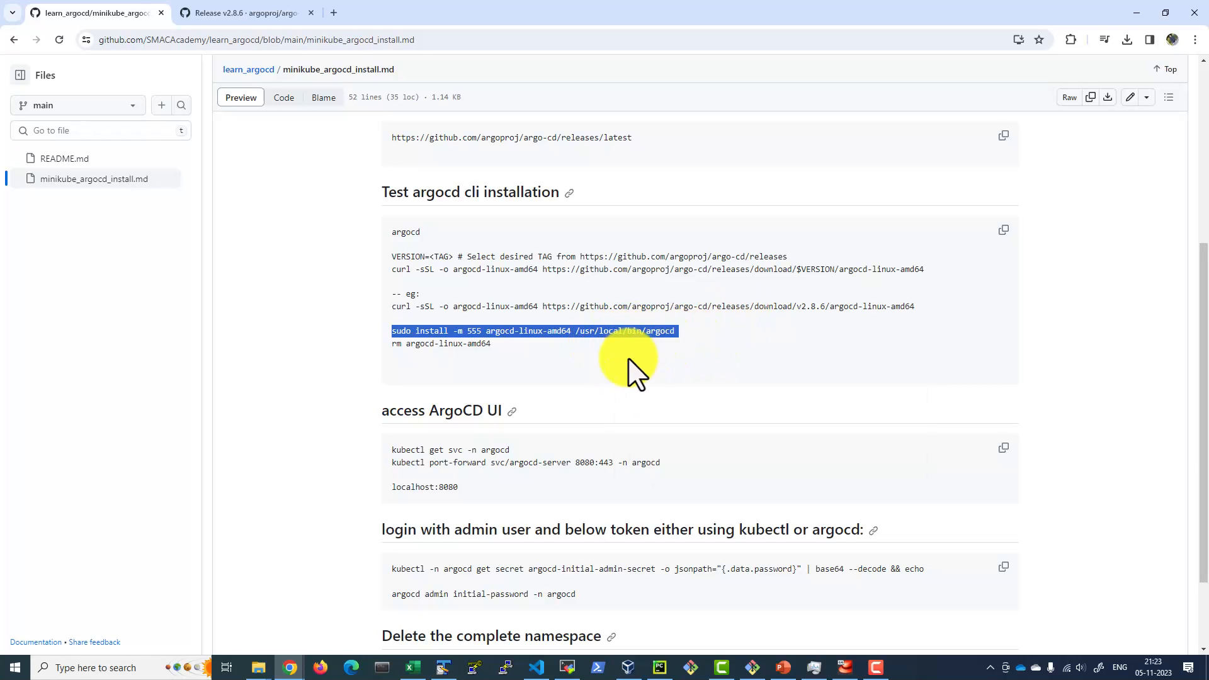
mouse_move(725, 343)
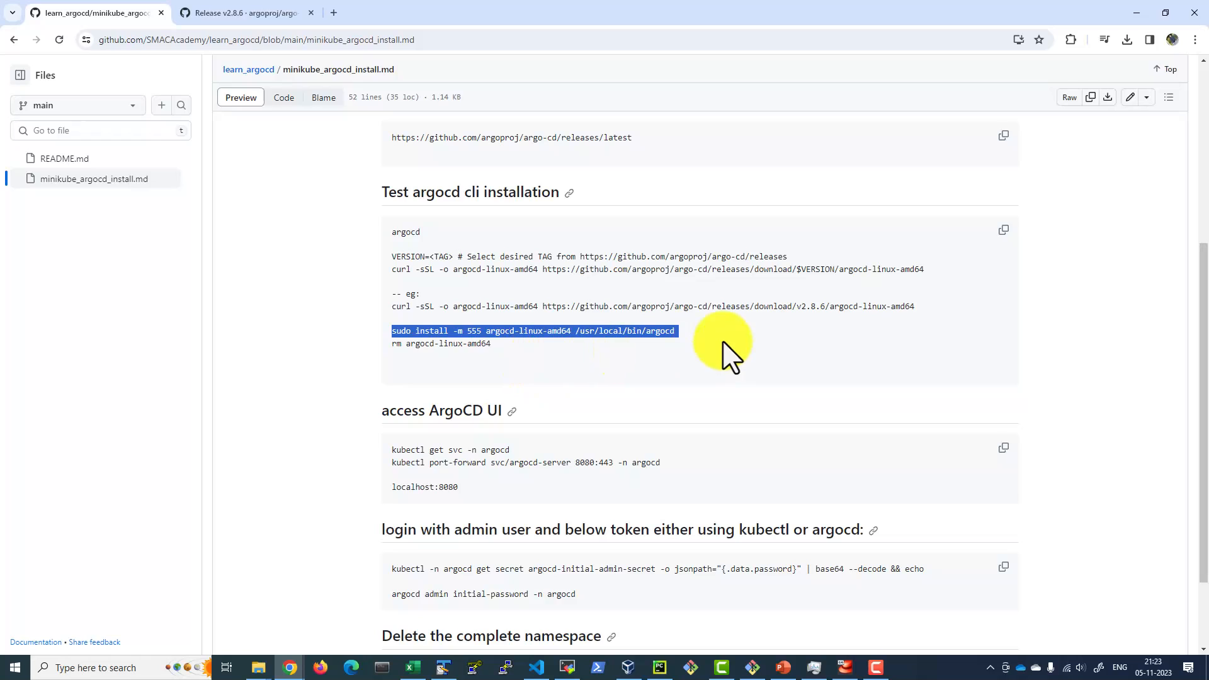
mouse_move(644, 330)
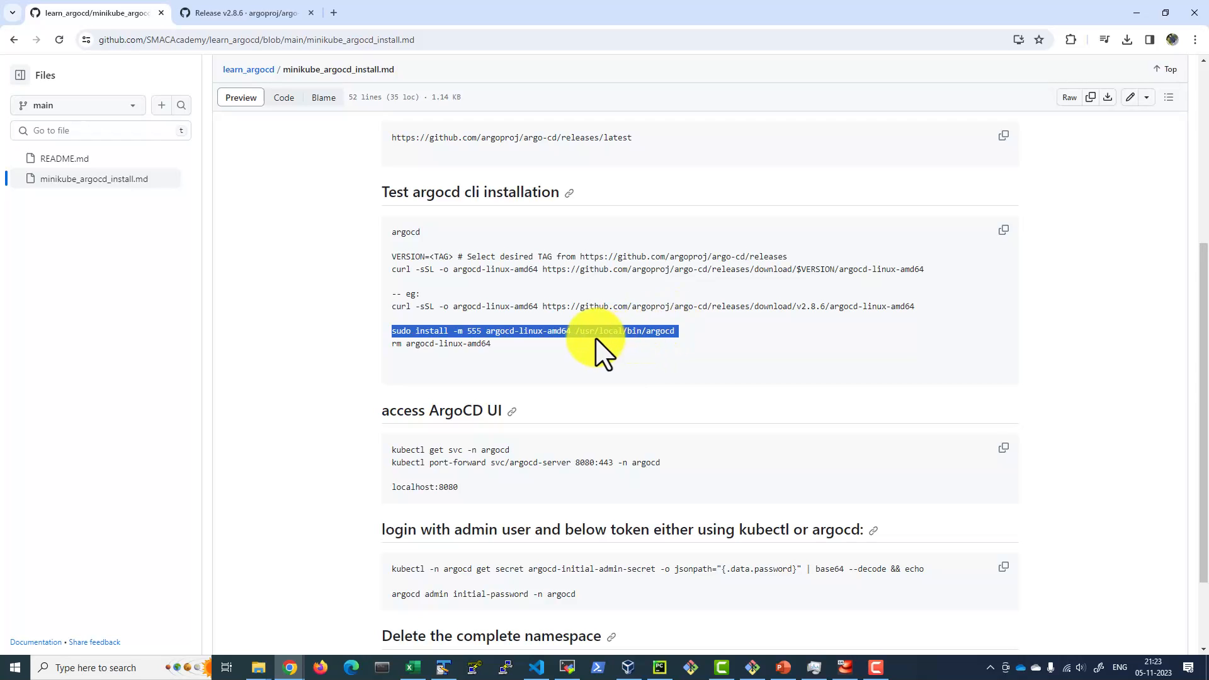
mouse_move(628, 335)
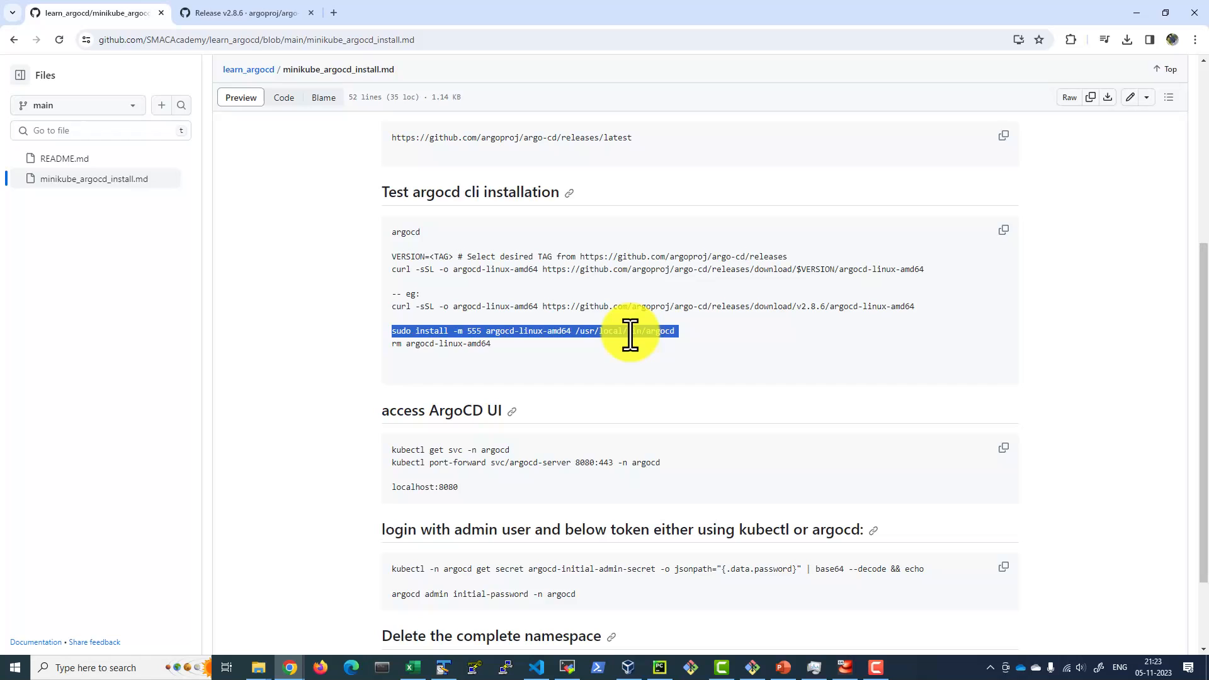
mouse_move(852, 667)
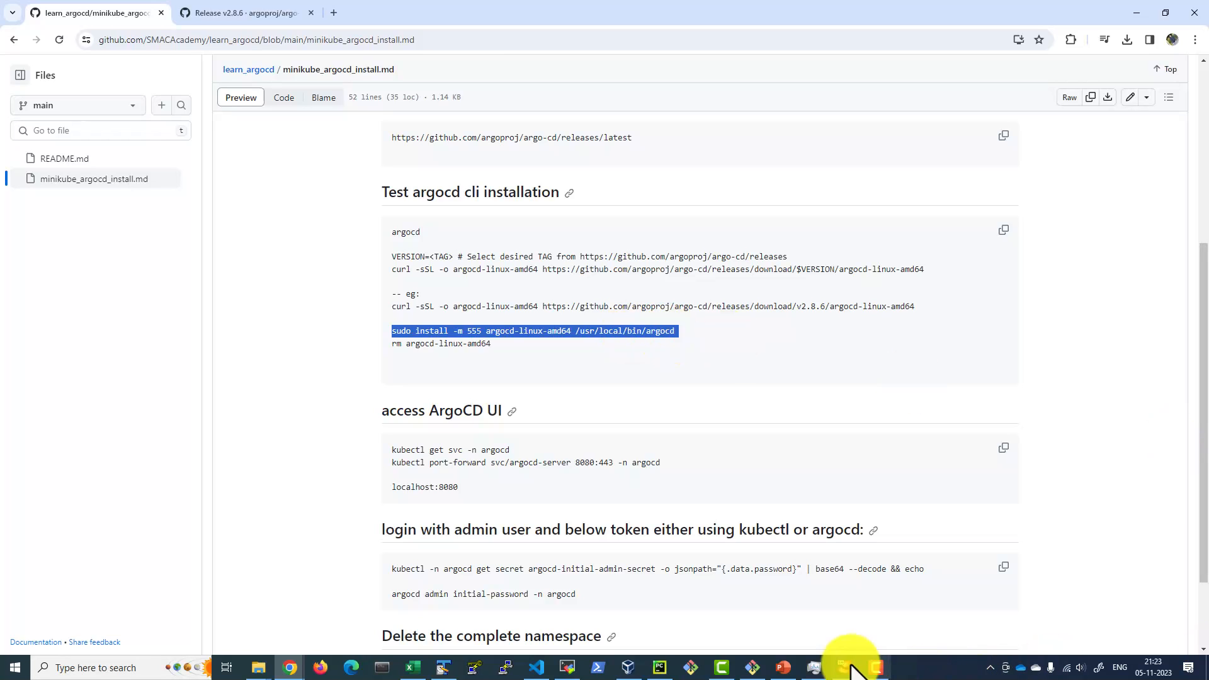
Paste and run the sudo install command, then type the argocd command.
right_click(463, 309)
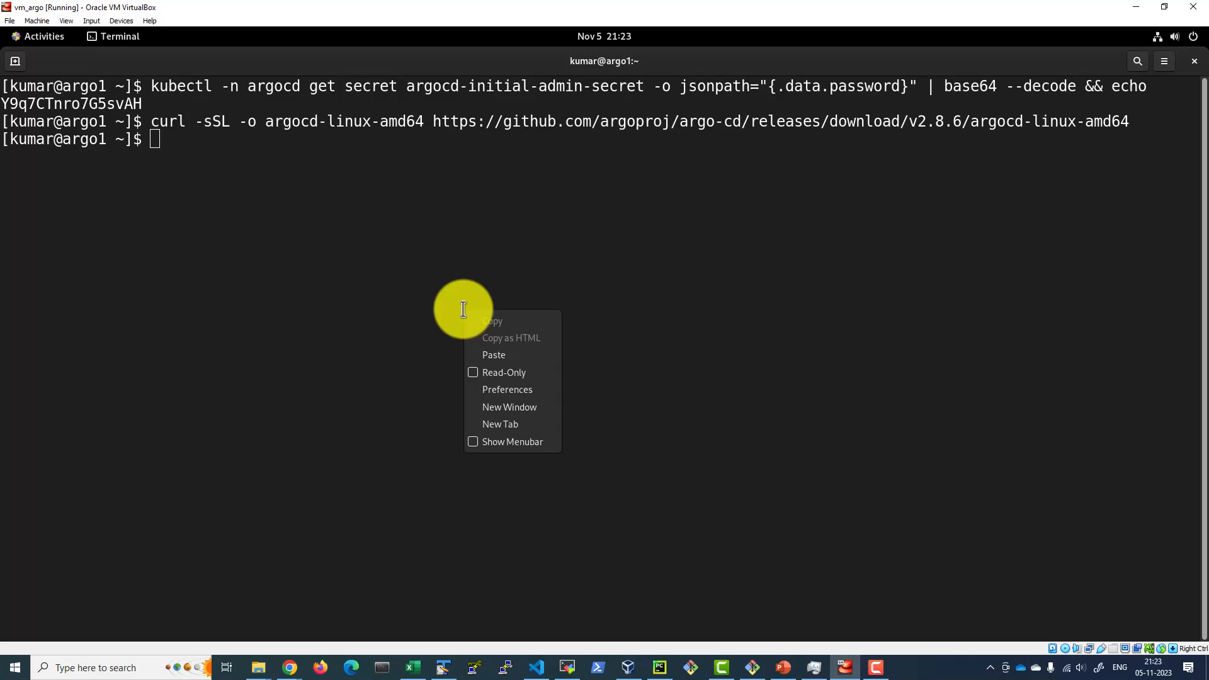
left_click(494, 355)
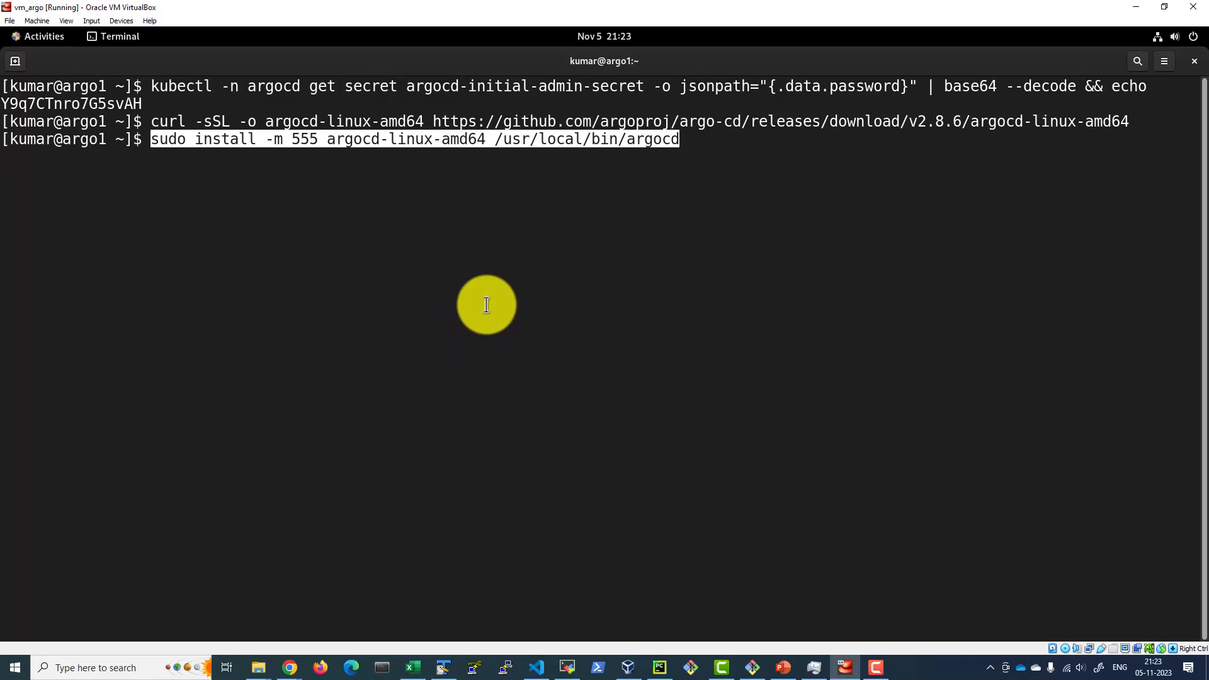
key("Return")
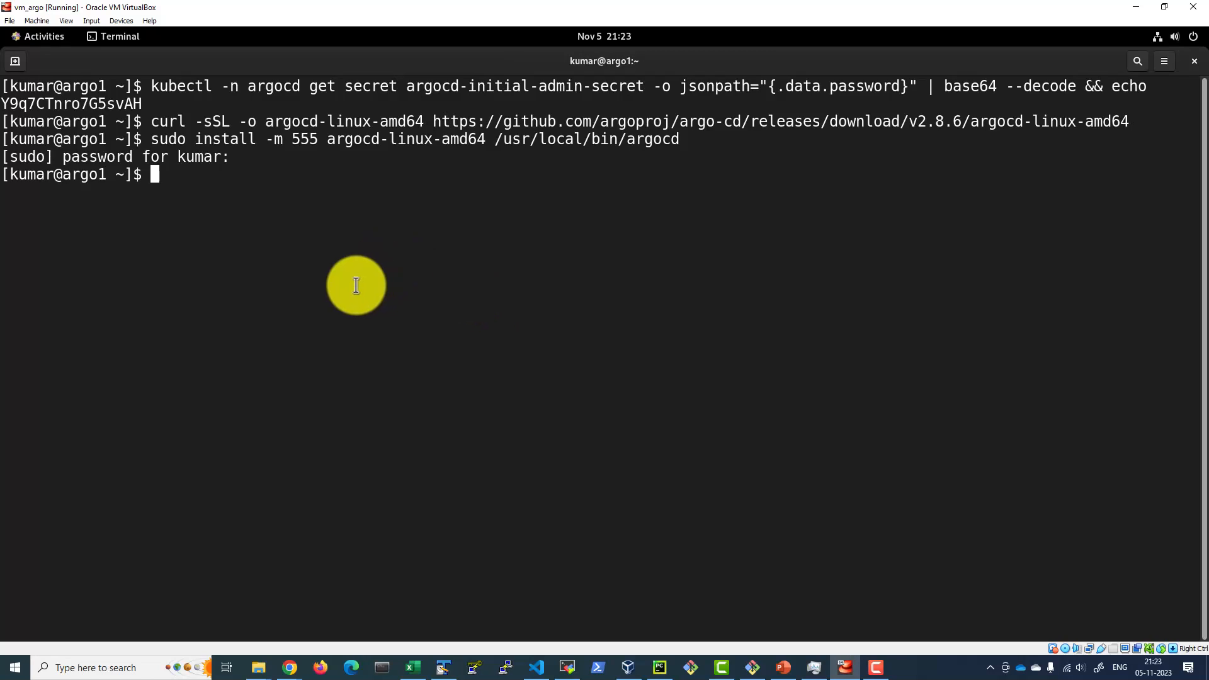
type("arrrgocd")
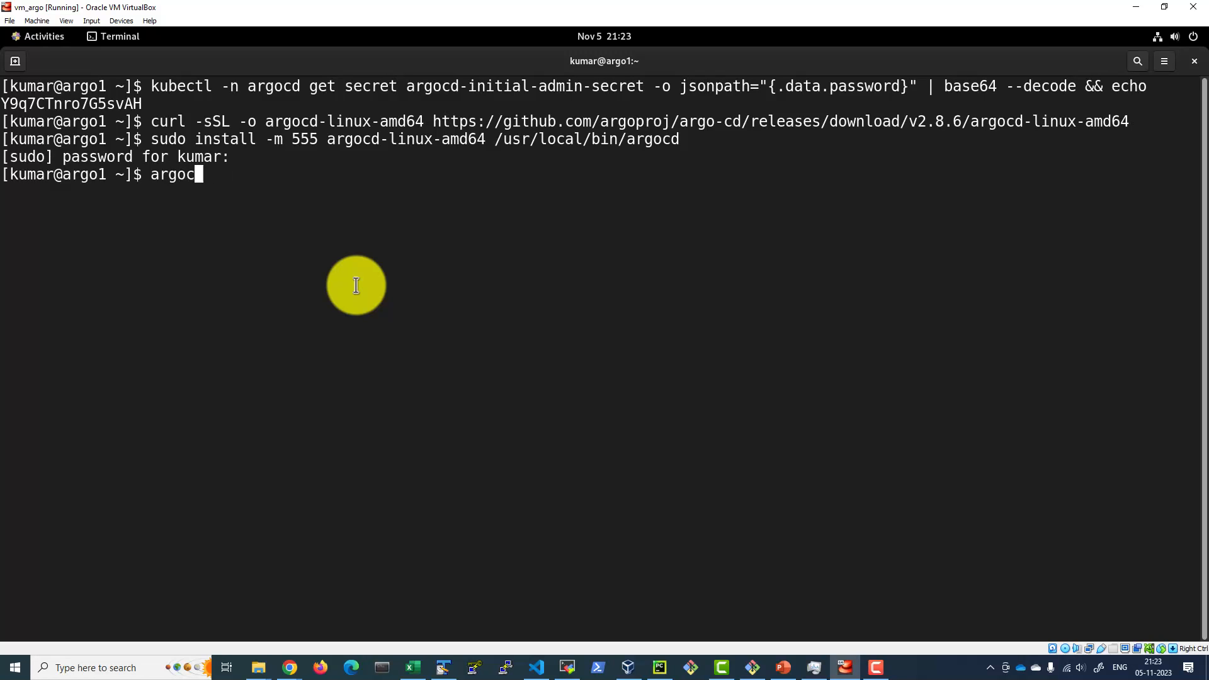
Run argocd and scroll up through its usage, commands and flags output.
key("Return")
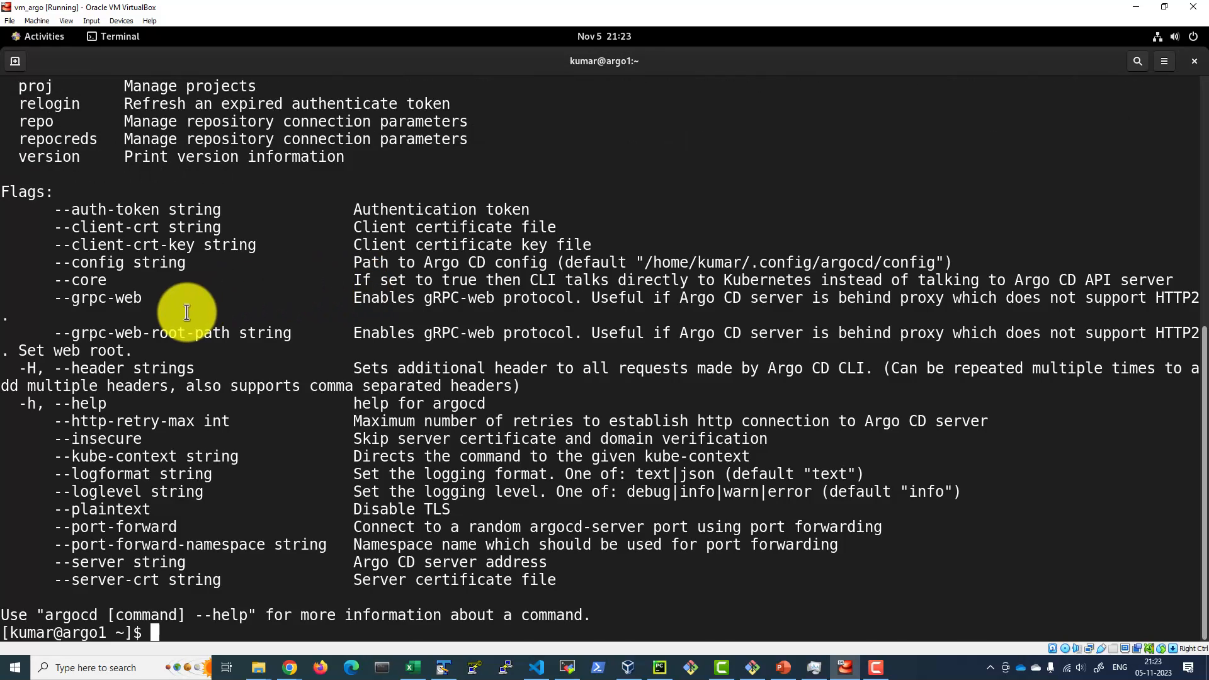
scroll("up", 3)
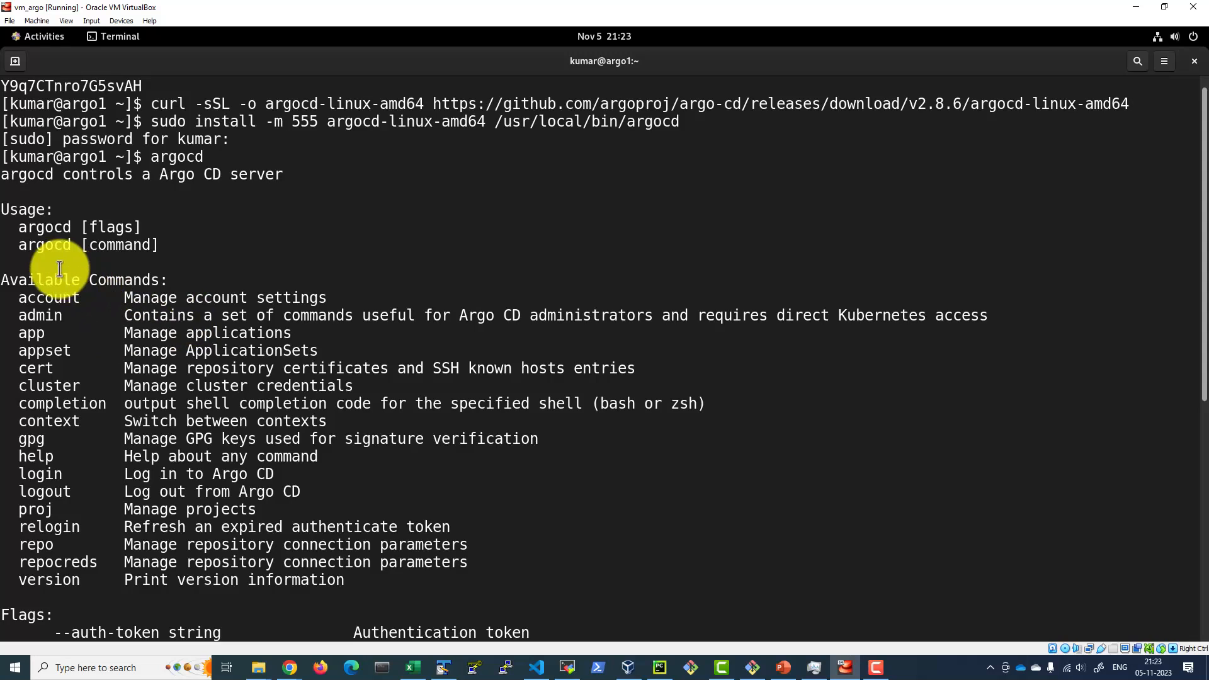
mouse_move(93, 319)
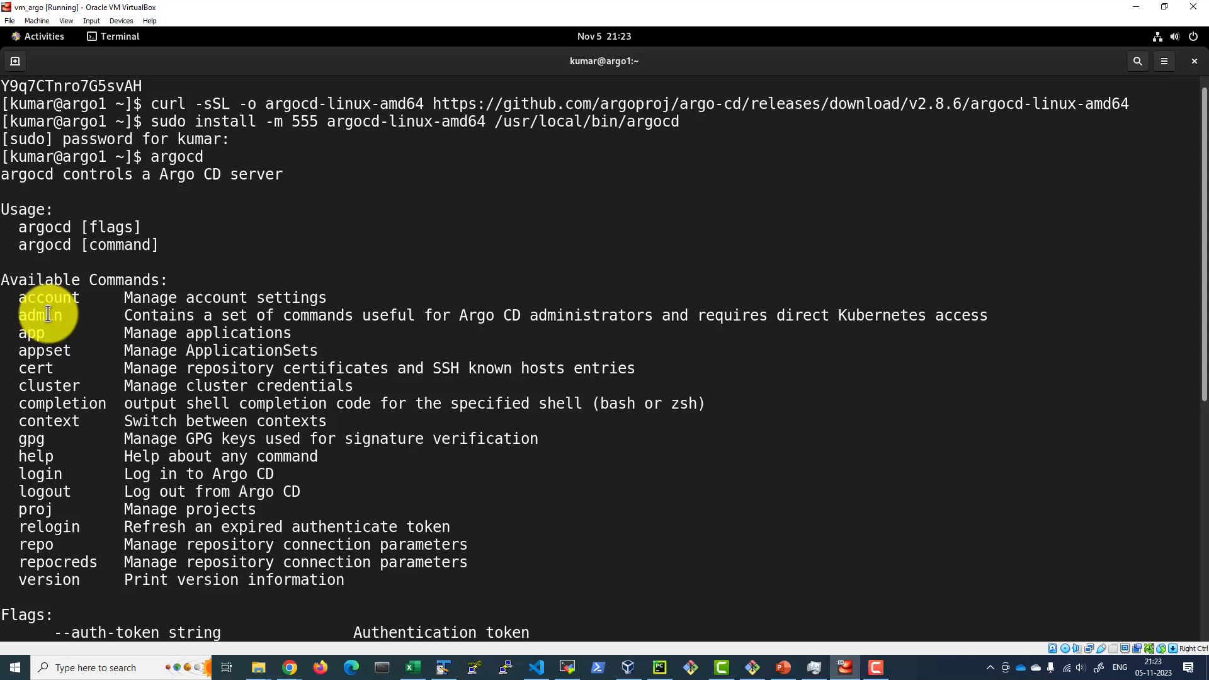
mouse_move(48, 332)
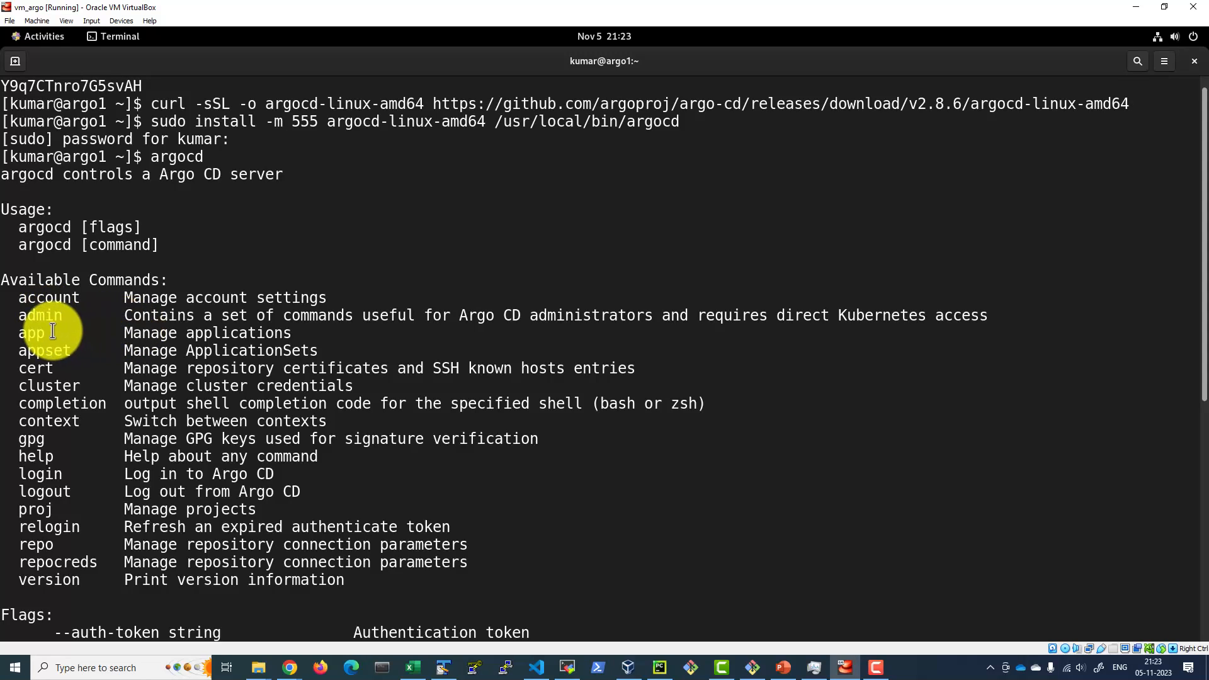
mouse_move(168, 321)
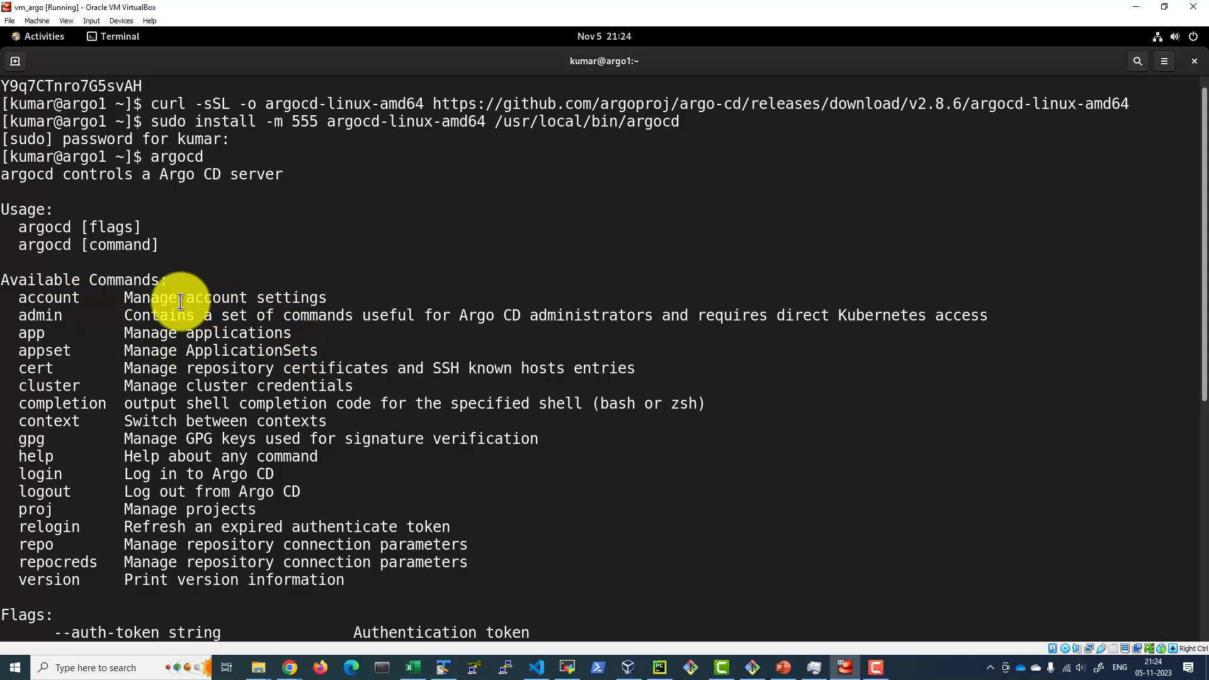
mouse_move(130, 206)
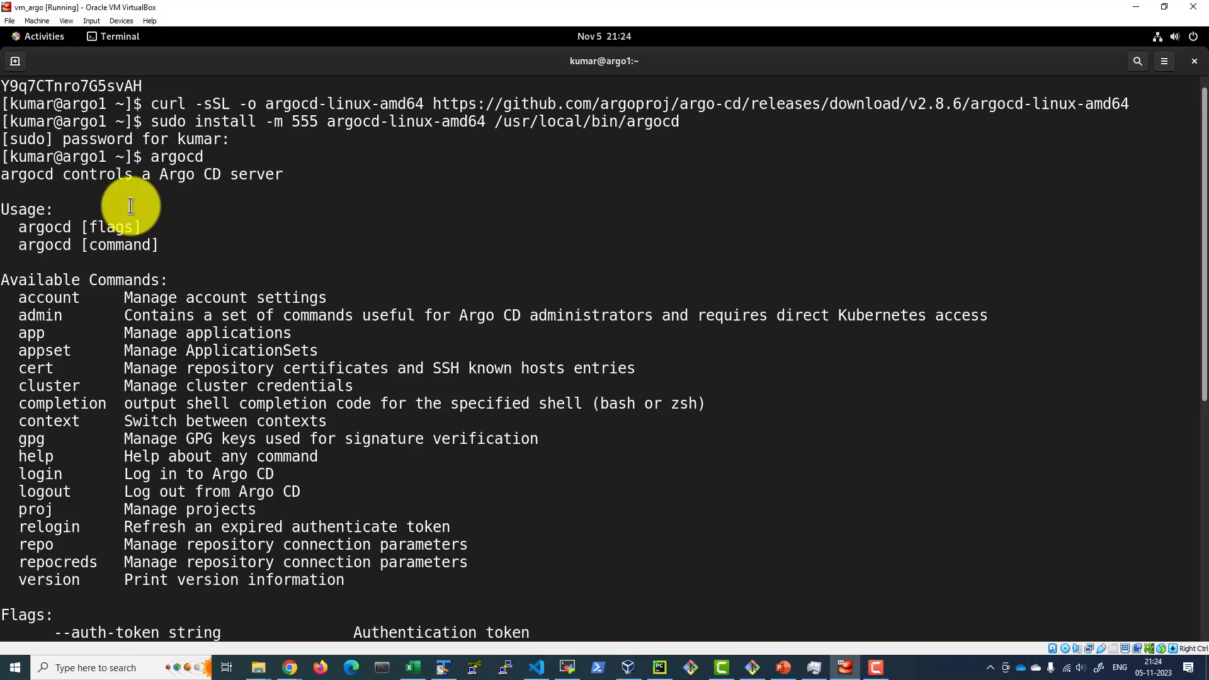
mouse_move(363, 258)
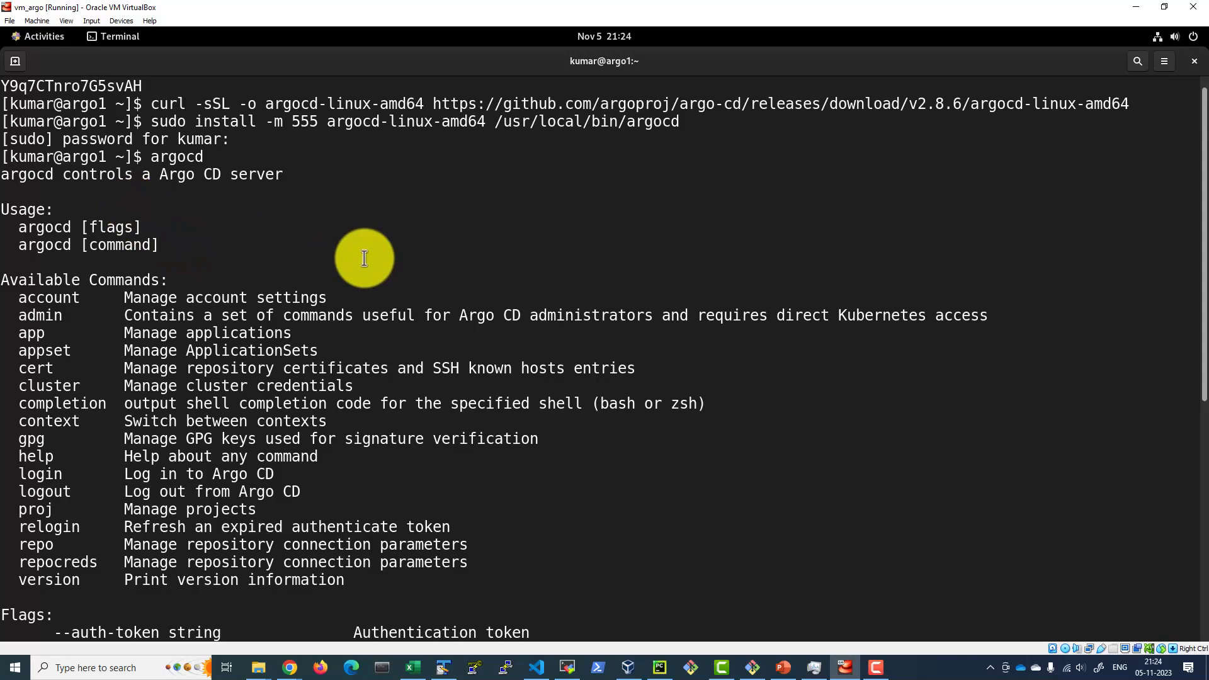